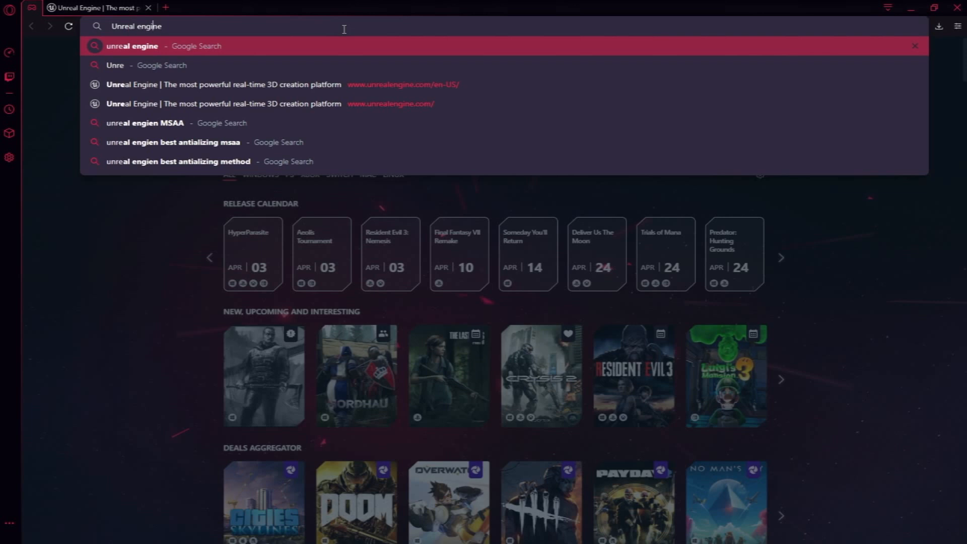
Search for 'Unrealengine' in Opera GX, then launch the Epic Games Launcher.
text(Unrealengine)
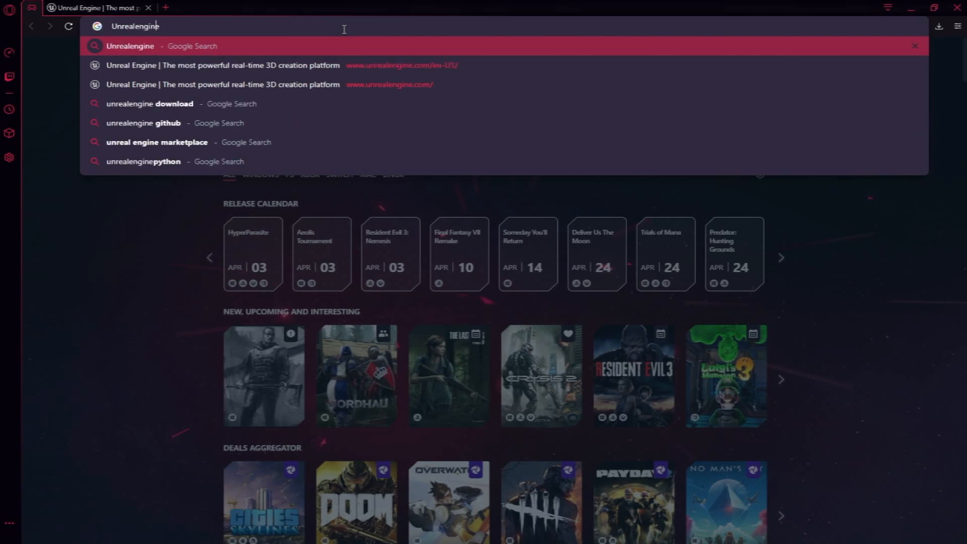
click(226, 65)
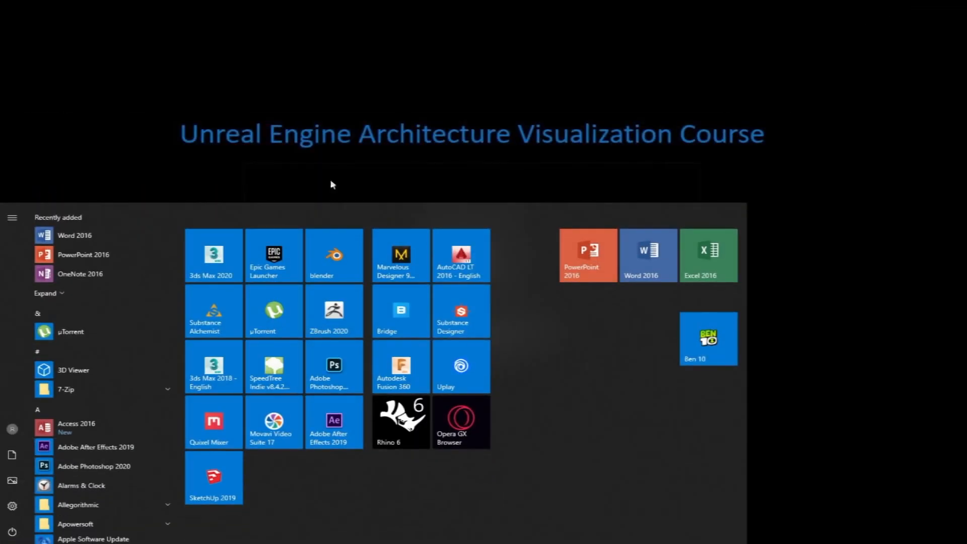
click(273, 253)
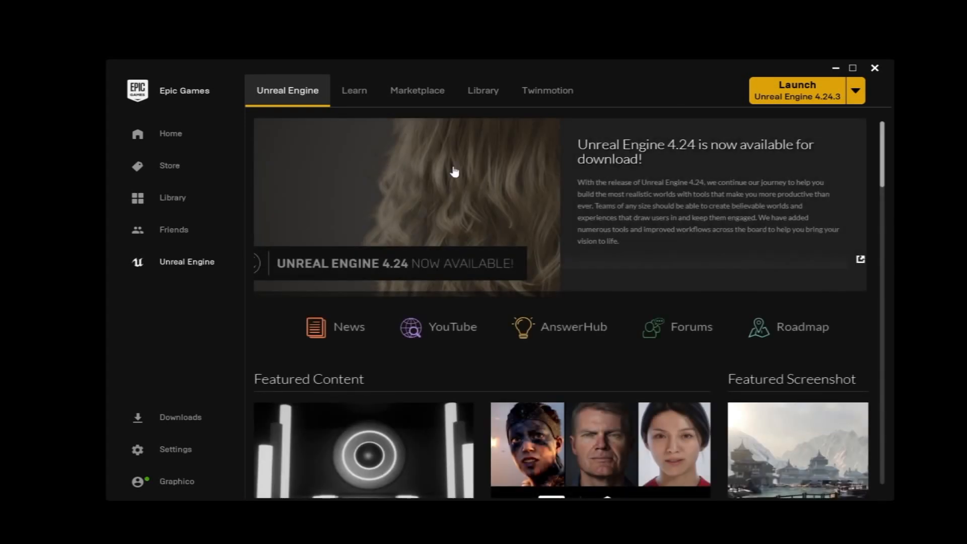
mouse_move(493, 189)
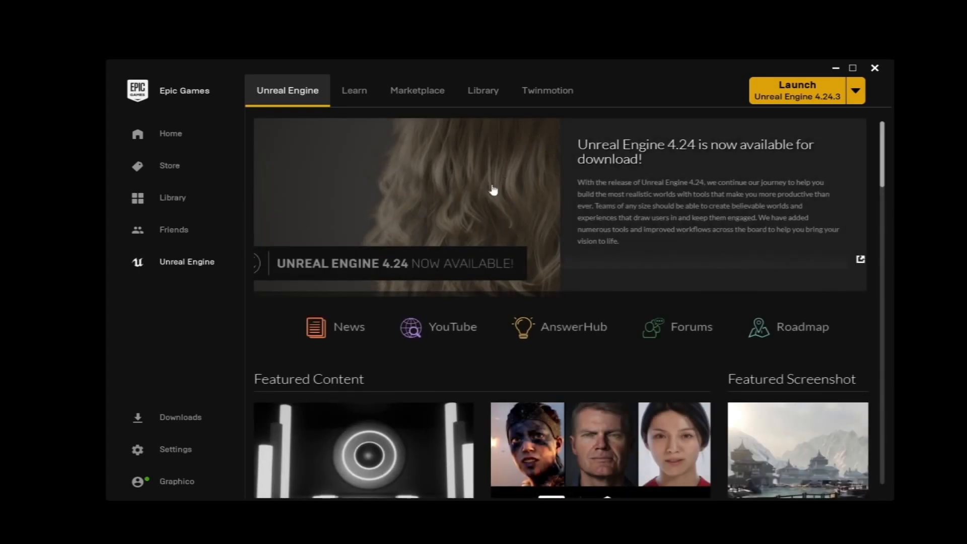
Review Library engine versions including 4.24.3, add then cancel a version slot, and open ModernVilla.
click(483, 90)
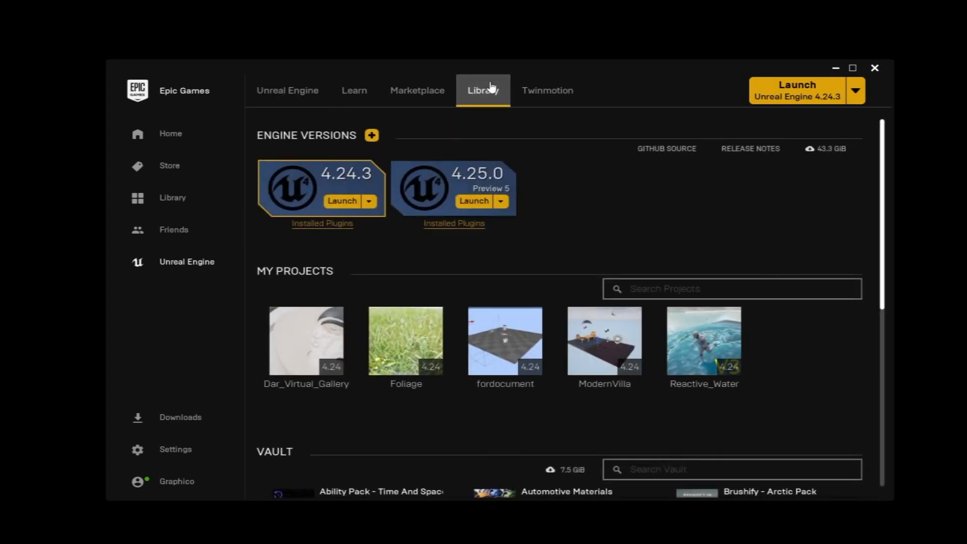
mouse_move(371, 135)
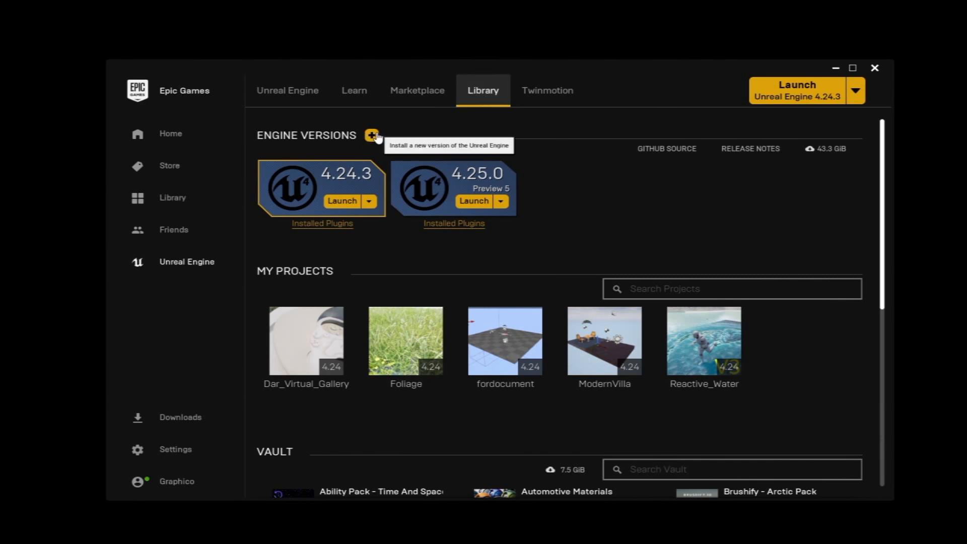
mouse_move(391, 137)
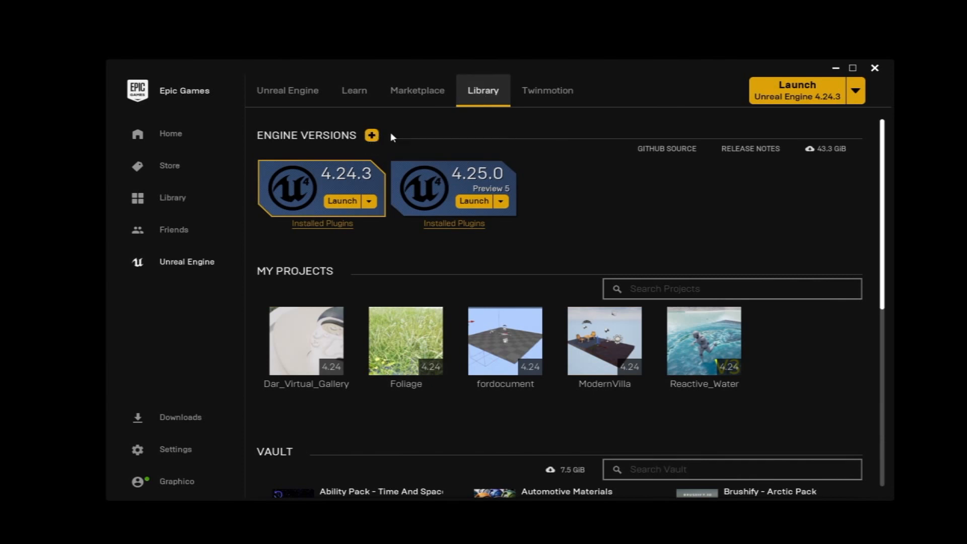
mouse_move(417, 129)
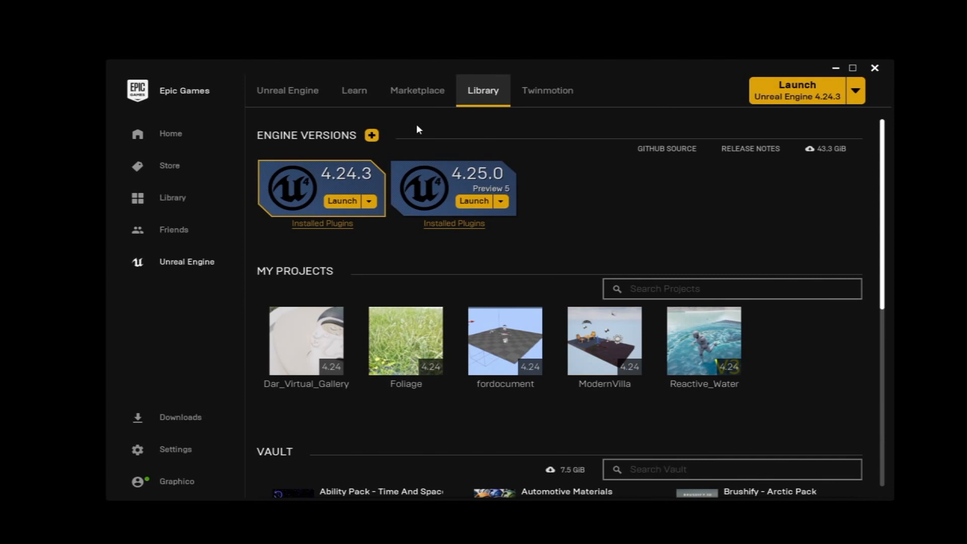
click(368, 201)
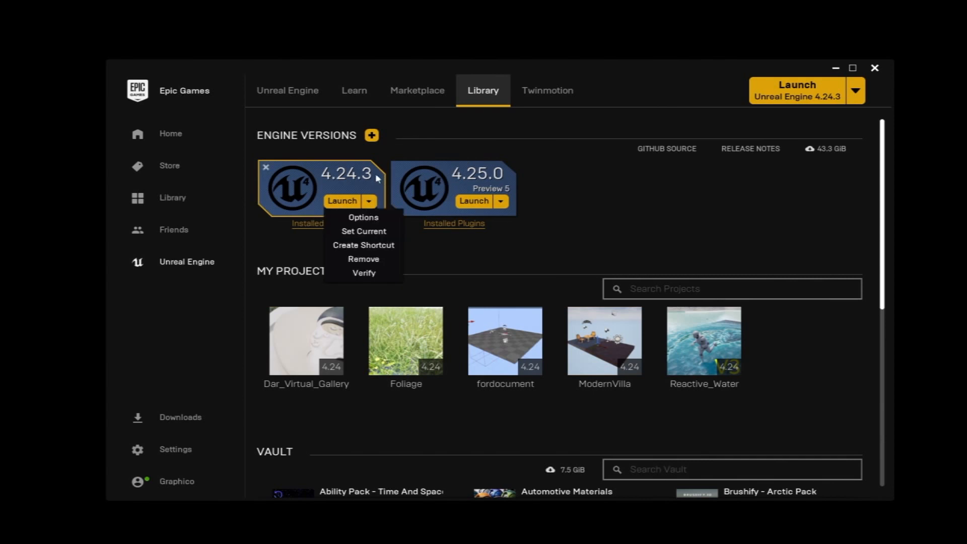
click(404, 153)
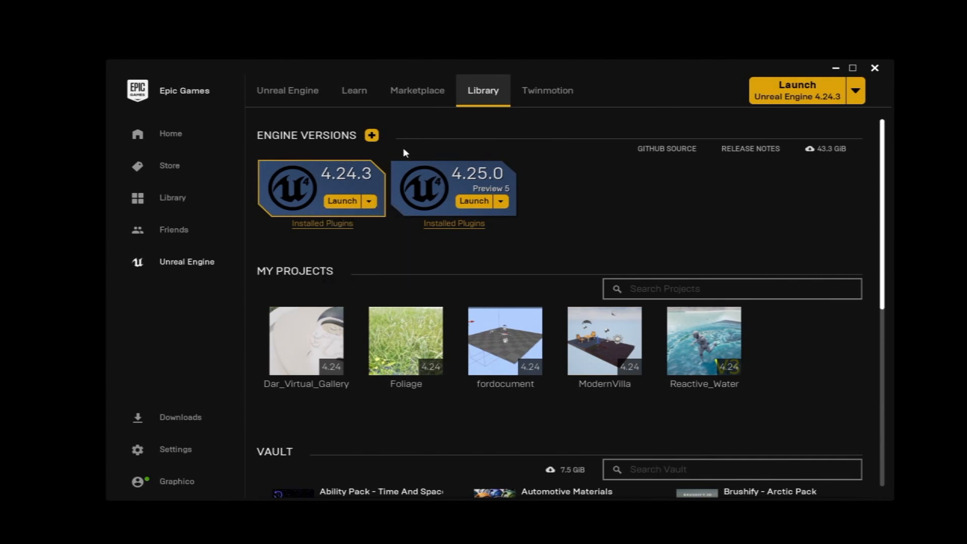
click(371, 135)
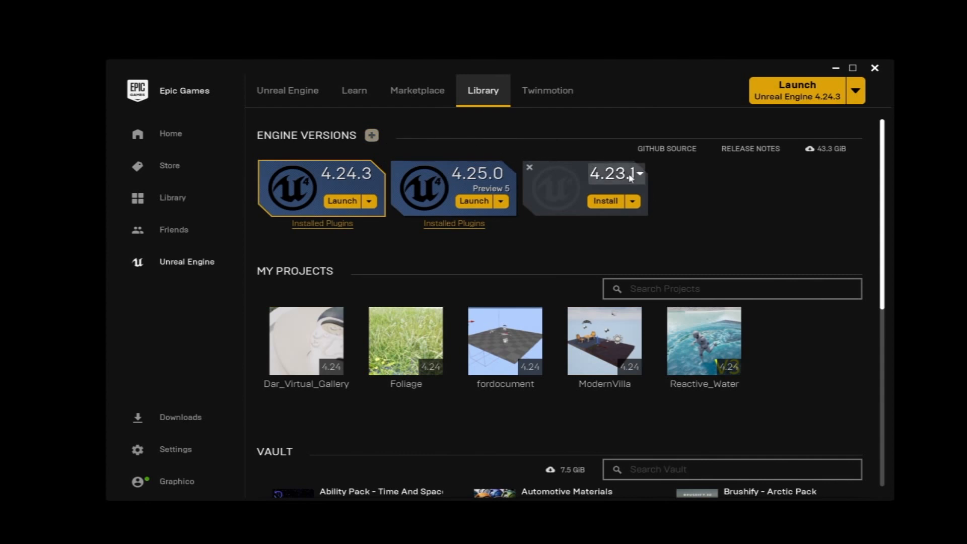
click(640, 173)
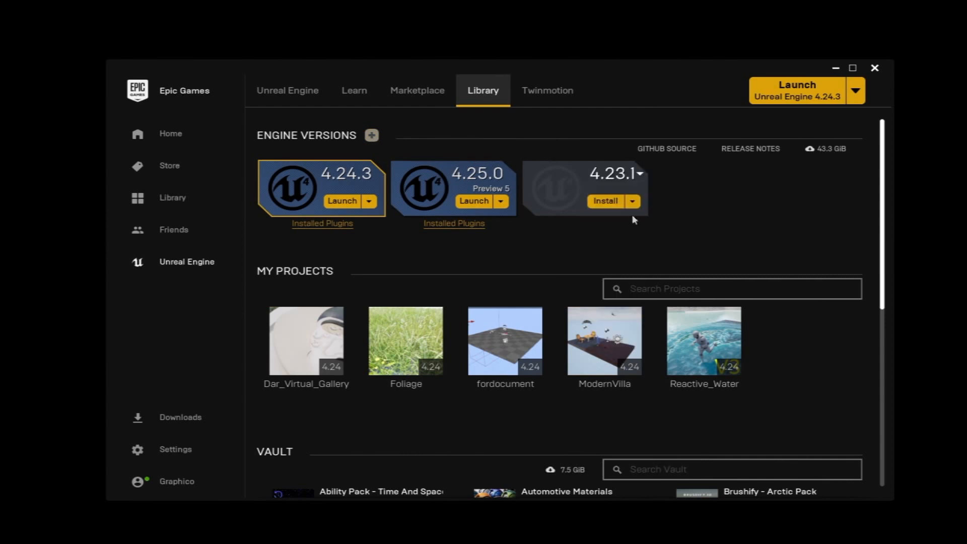
mouse_move(293, 178)
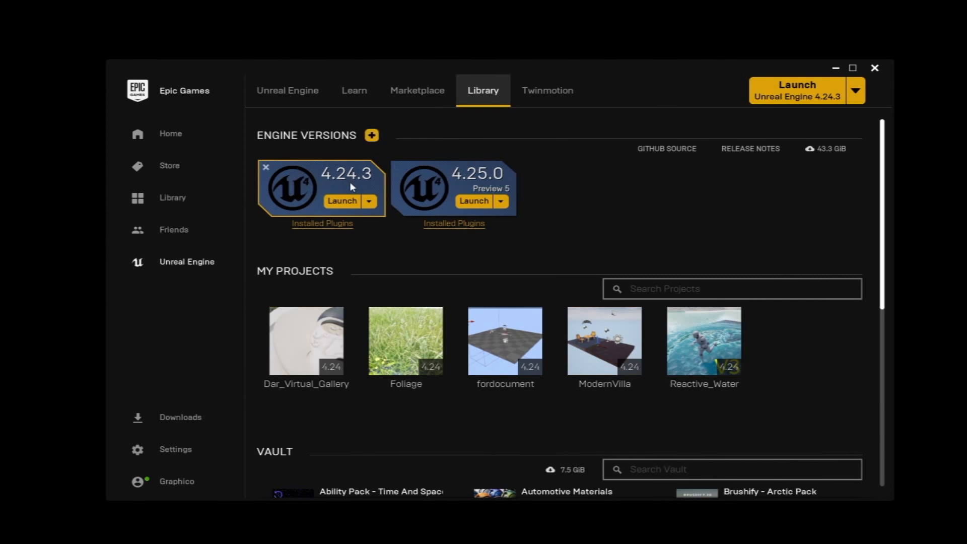
mouse_move(258, 180)
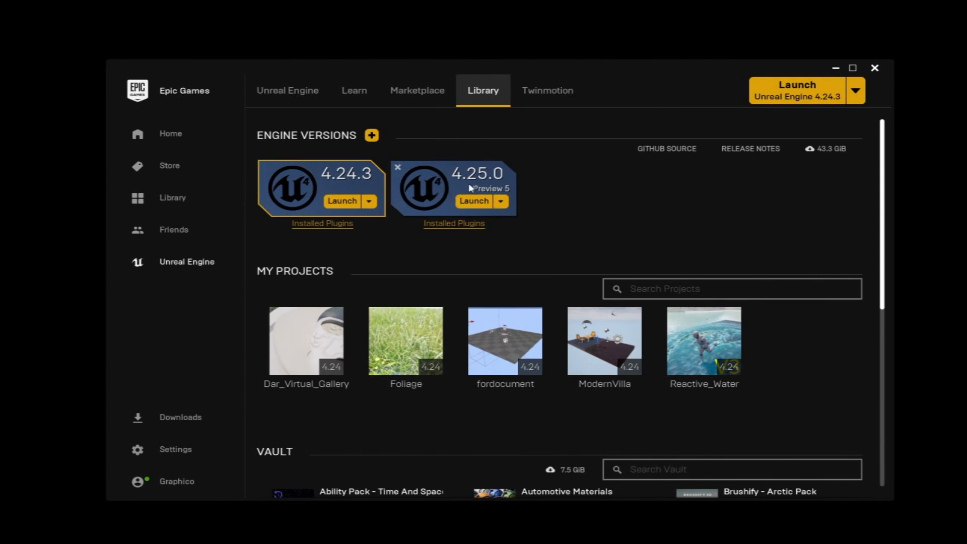
mouse_move(508, 197)
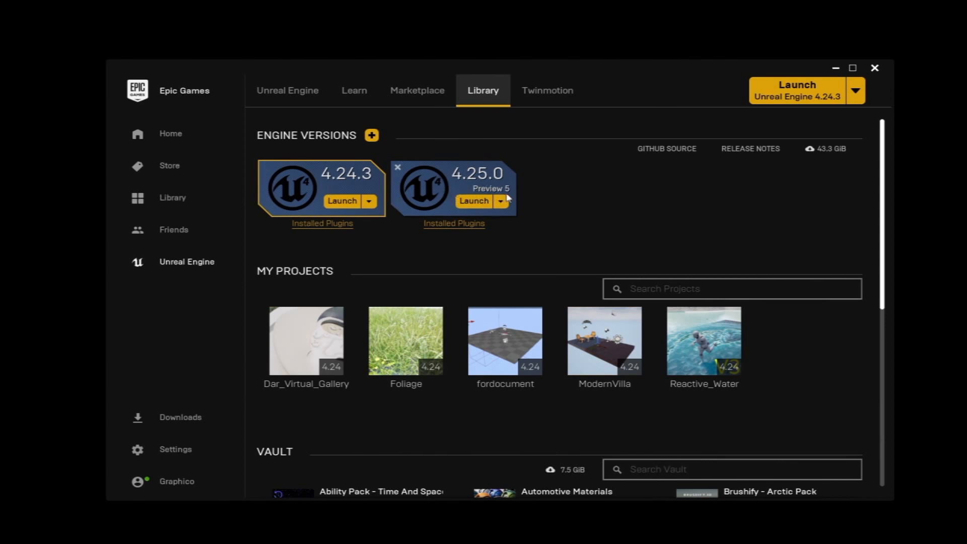
mouse_move(368, 204)
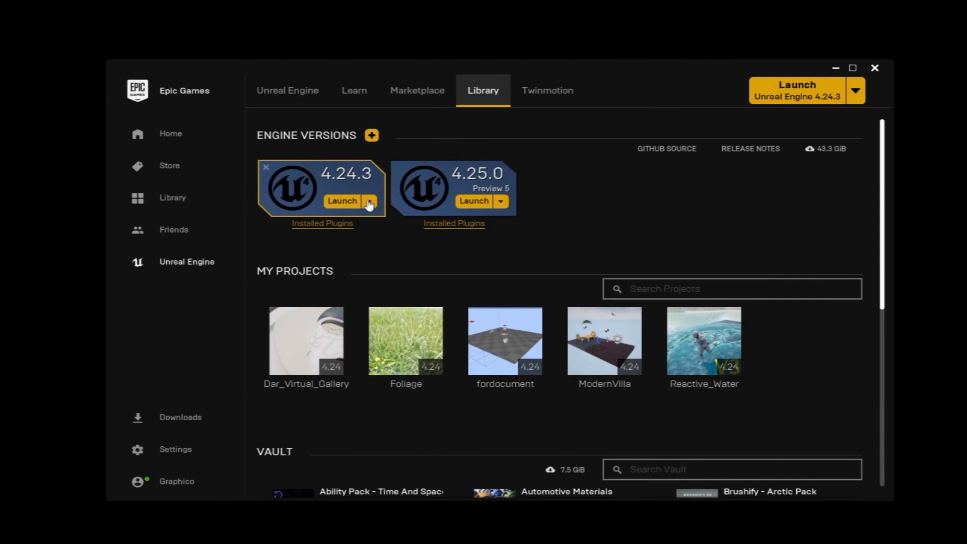
mouse_move(343, 188)
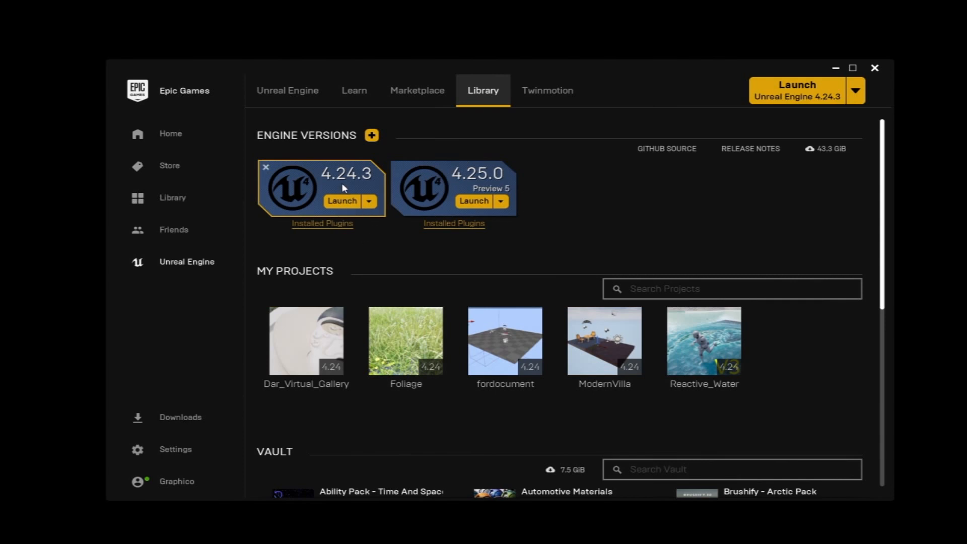
mouse_move(367, 192)
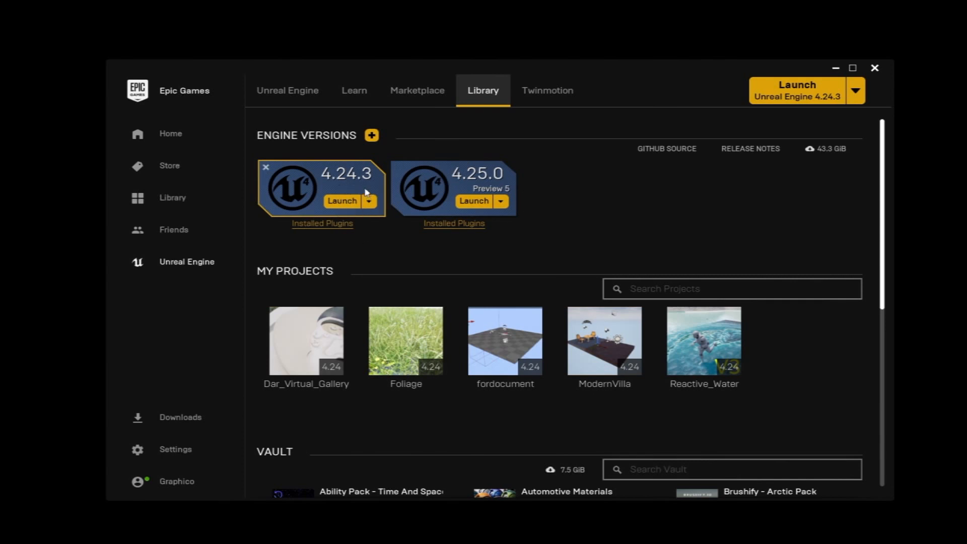
mouse_move(311, 202)
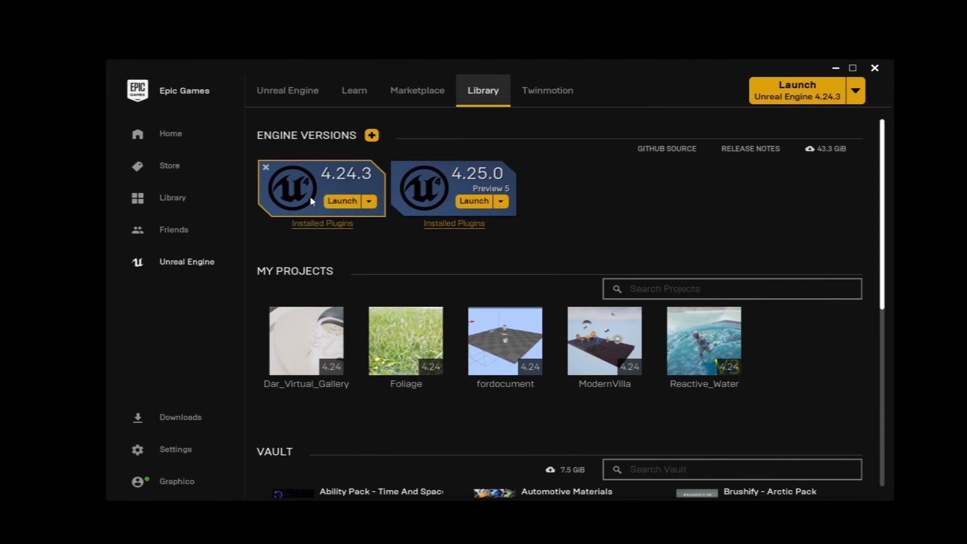
mouse_move(297, 190)
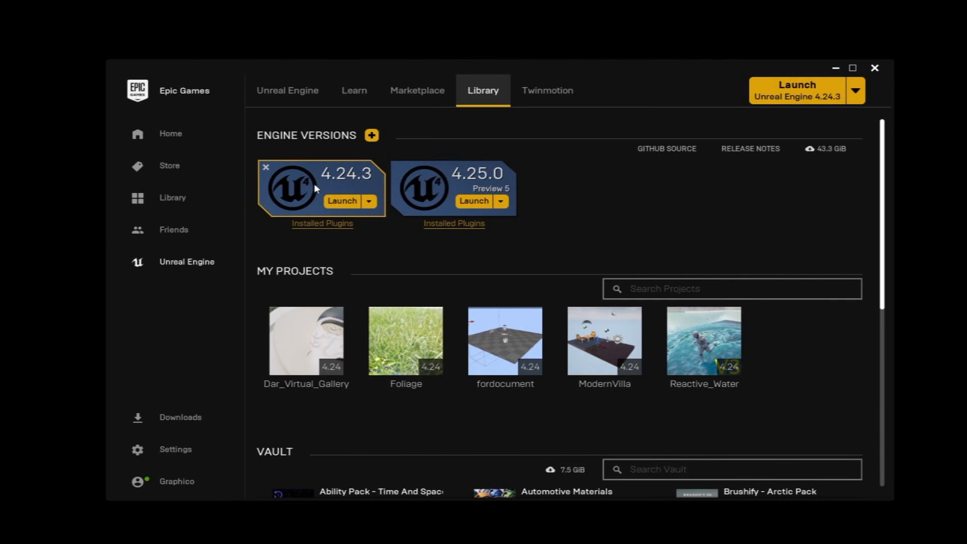
mouse_move(336, 185)
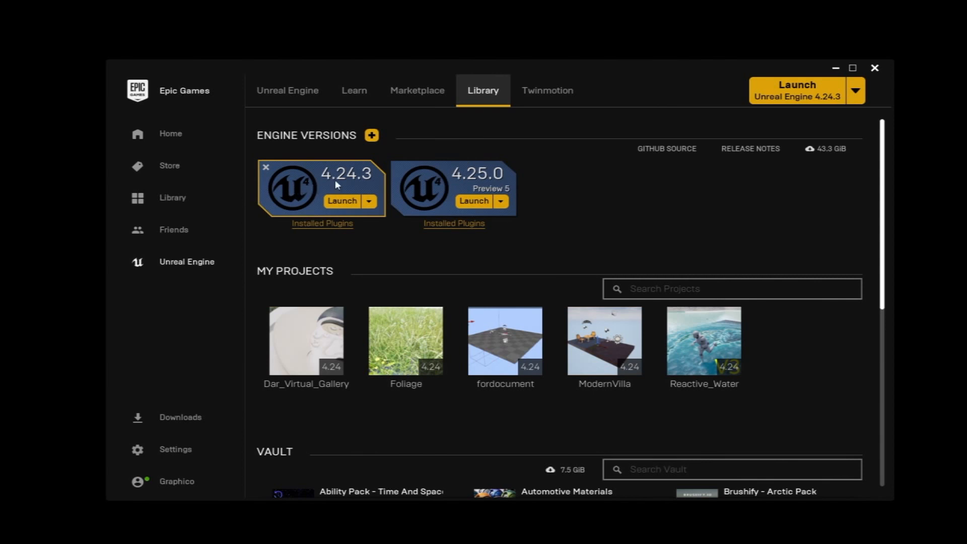
mouse_move(384, 208)
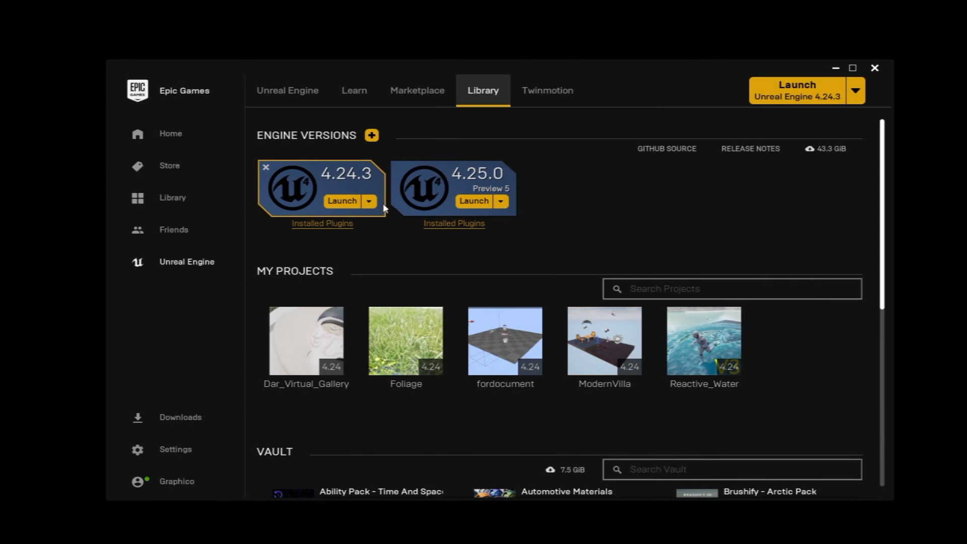
mouse_move(571, 167)
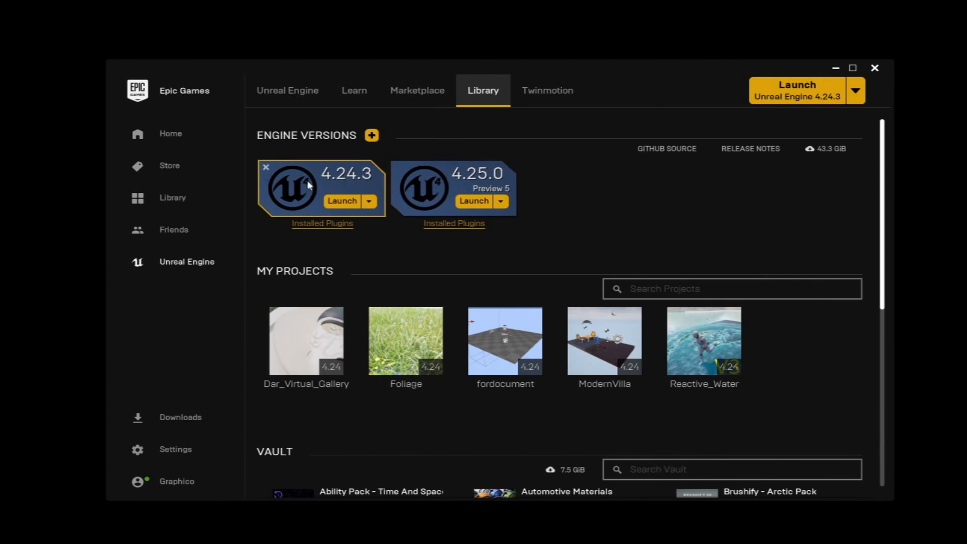
mouse_move(419, 179)
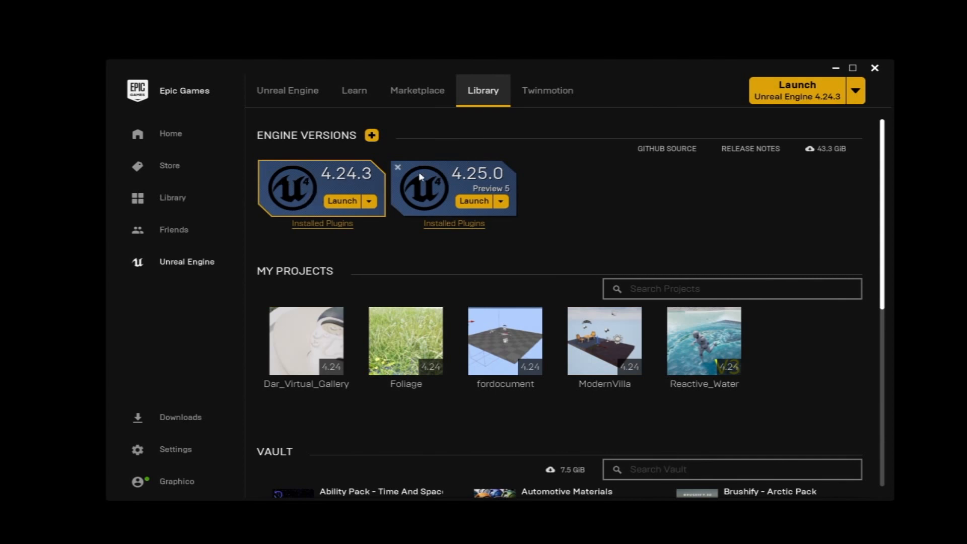
mouse_move(573, 170)
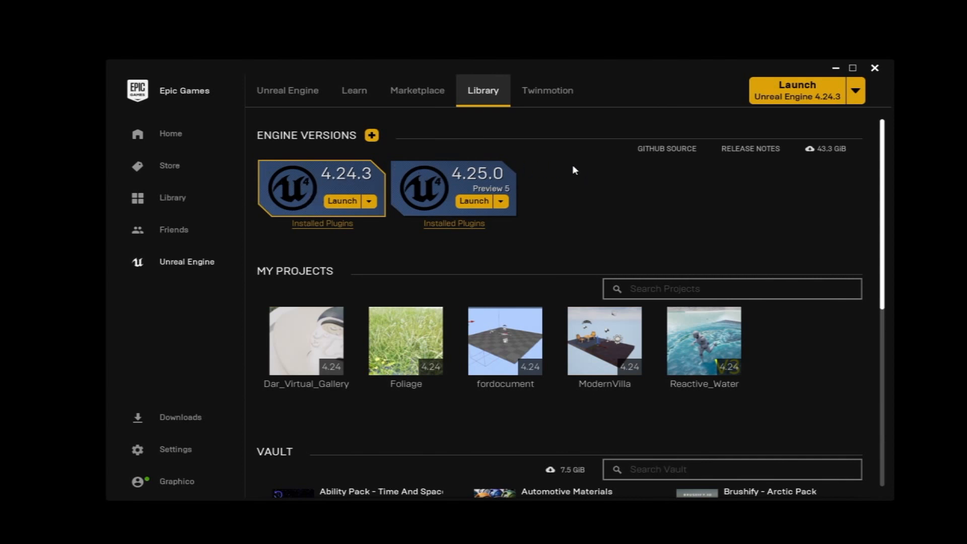
double_click(603, 341)
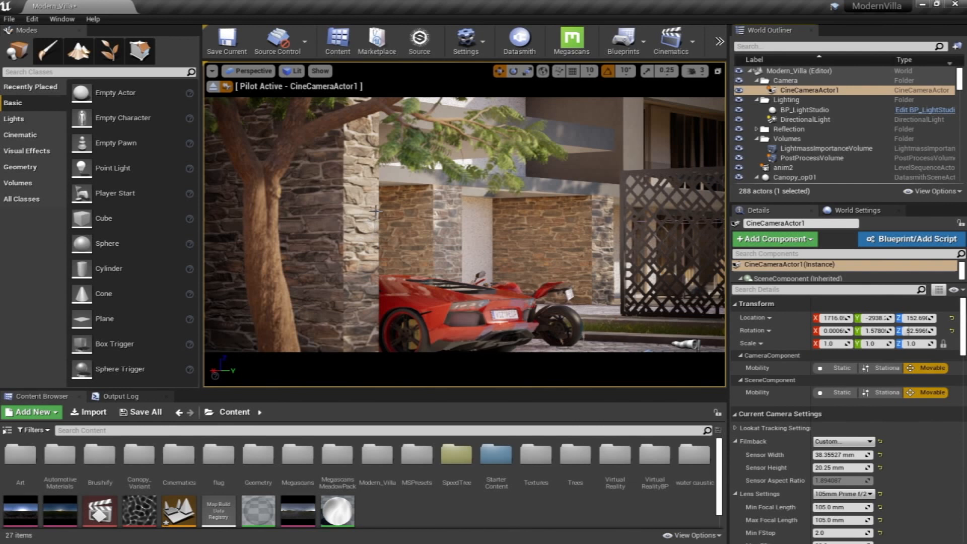
mouse_move(294, 247)
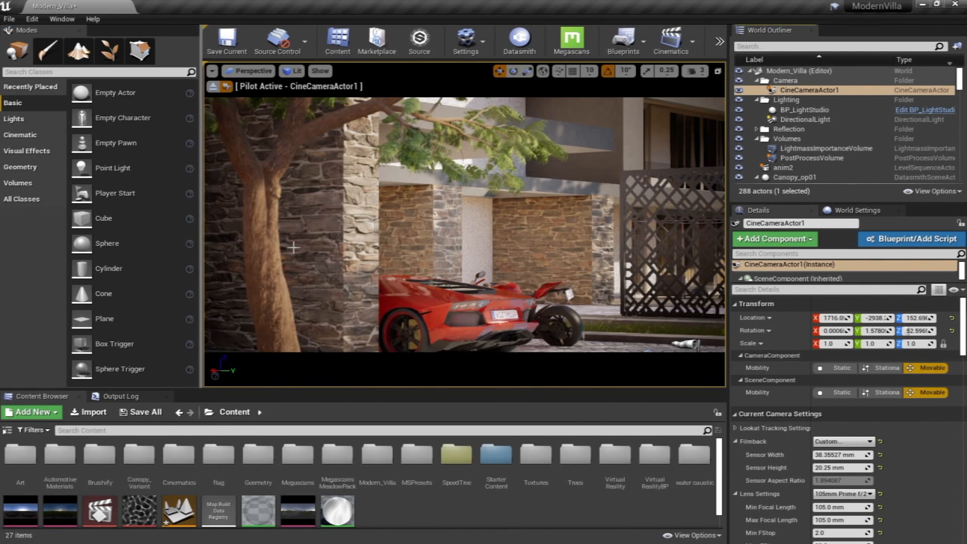
mouse_move(476, 262)
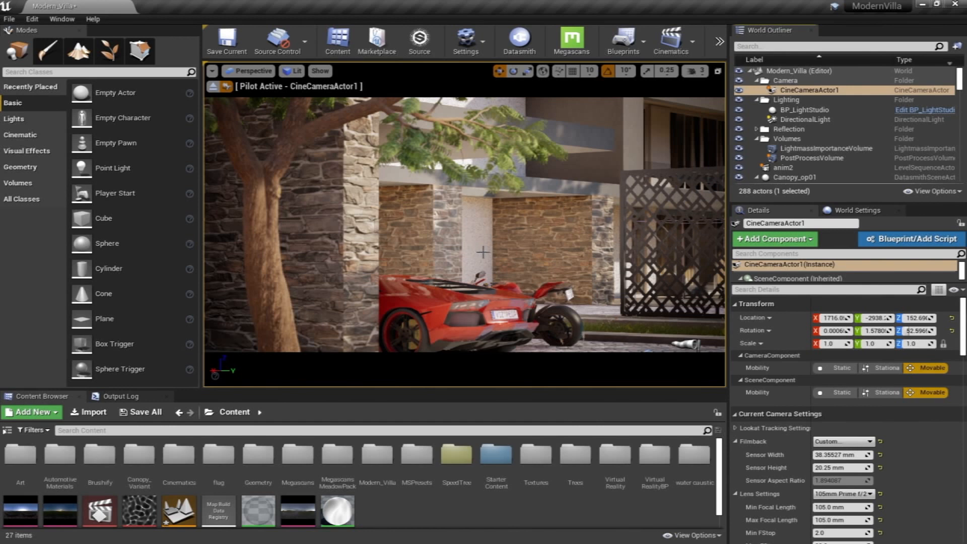
mouse_move(331, 381)
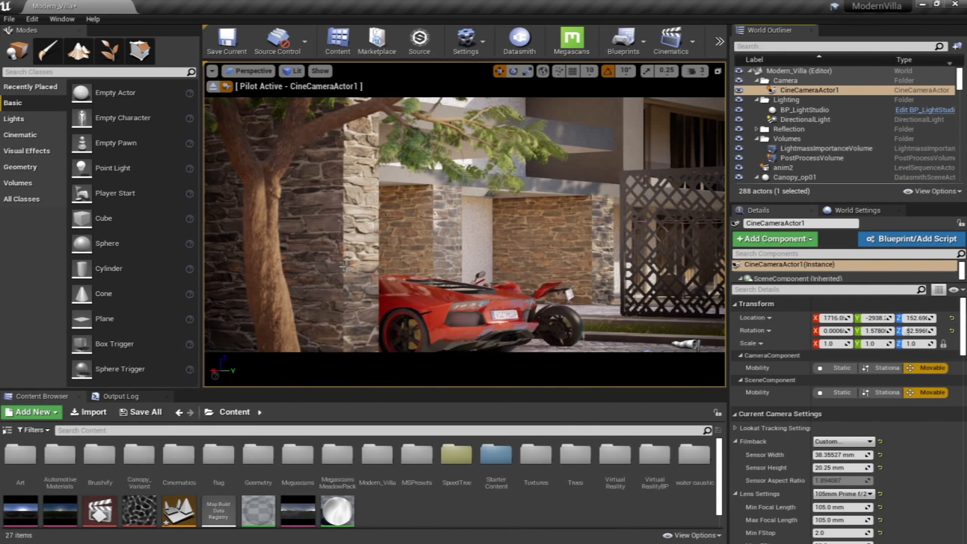
mouse_move(206, 259)
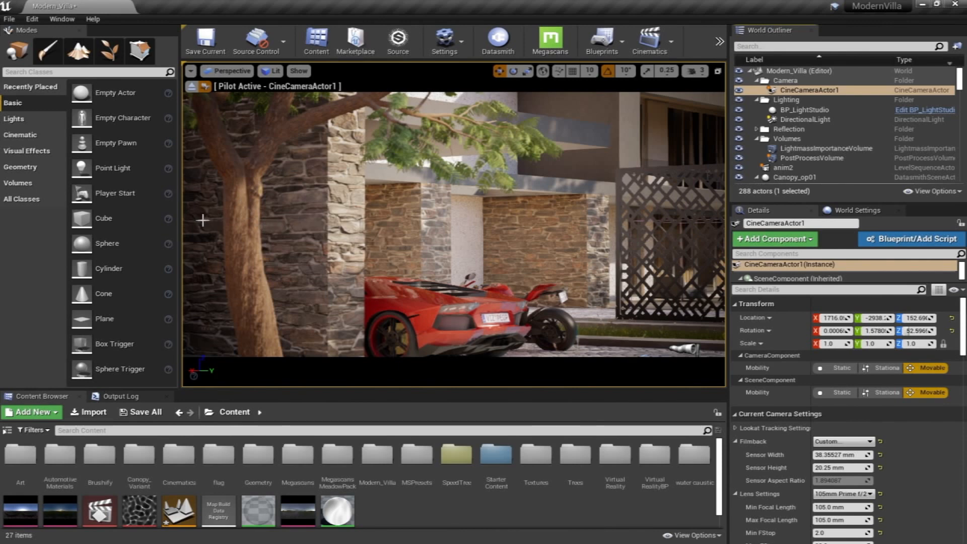
mouse_move(348, 203)
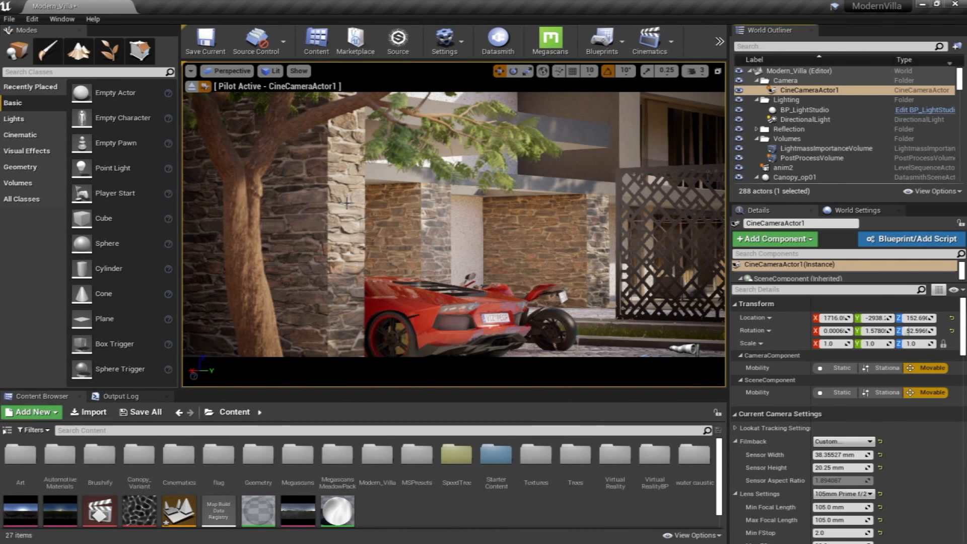
mouse_move(391, 231)
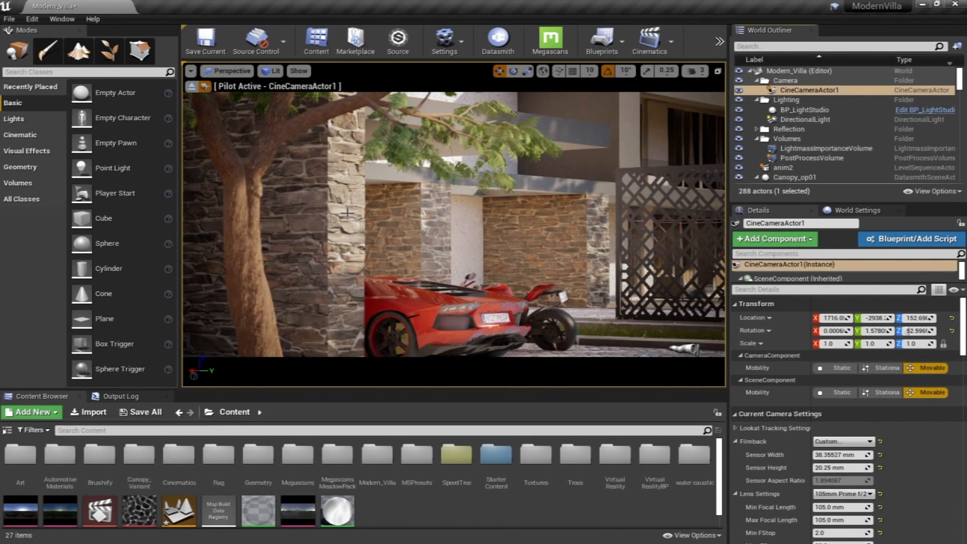
mouse_move(96, 168)
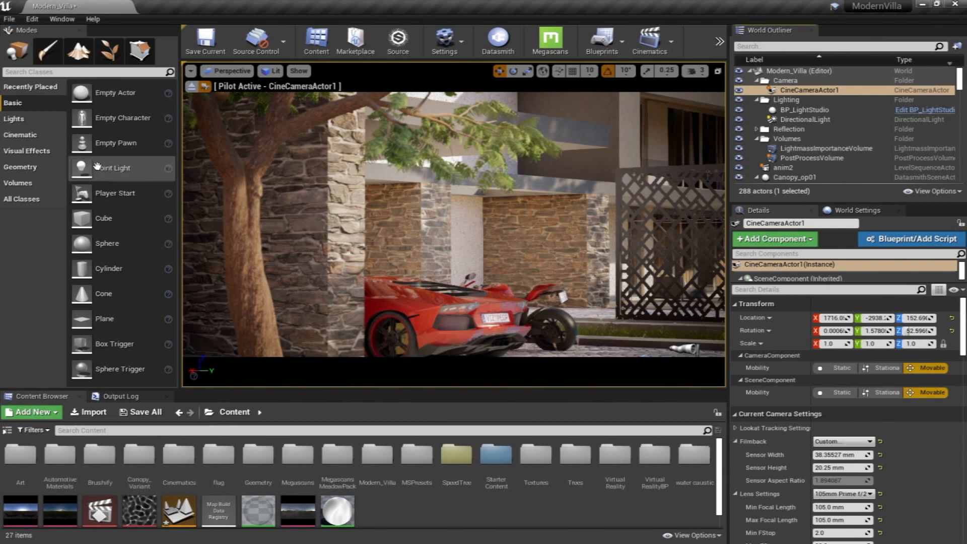
mouse_move(97, 167)
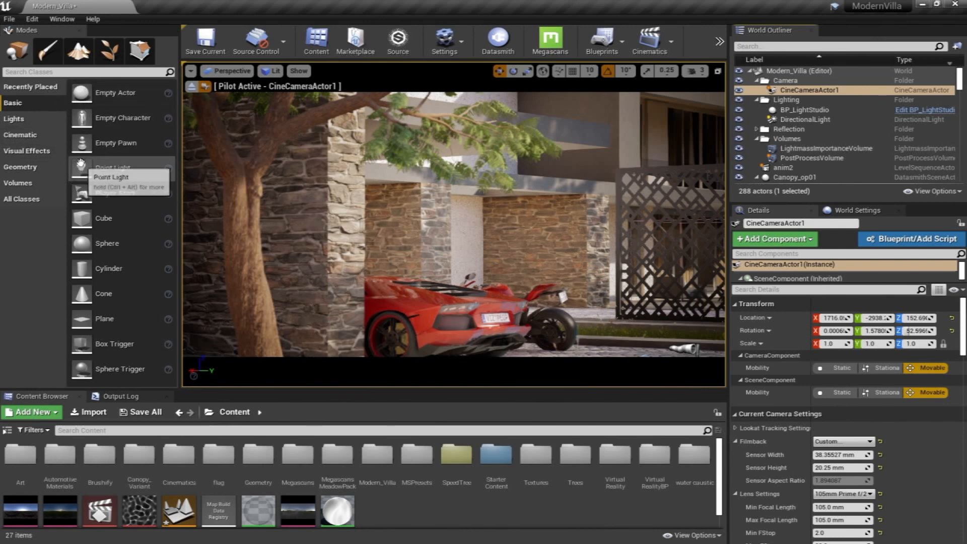
mouse_move(41, 115)
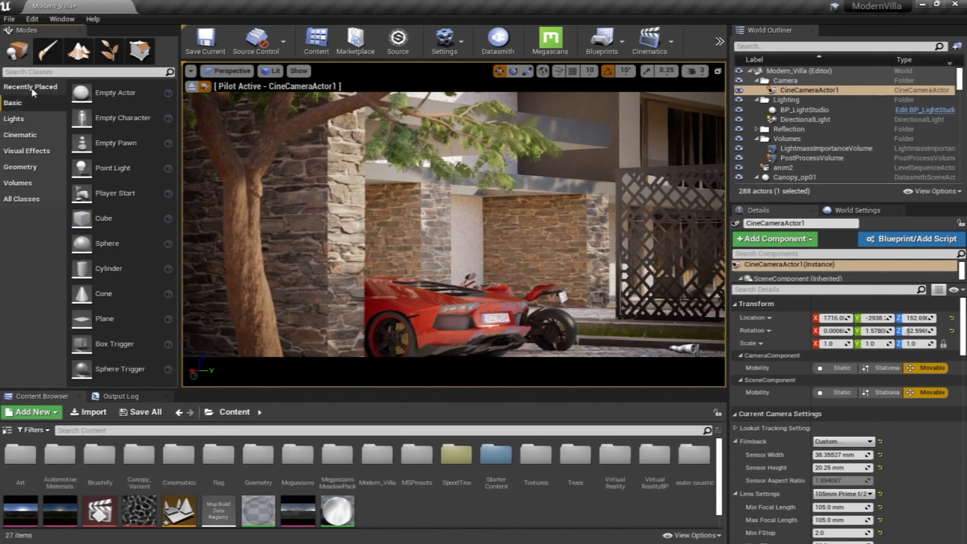
Browse the Visual Effects, Recently Placed, Lights and Cinematic actor categories.
click(20, 135)
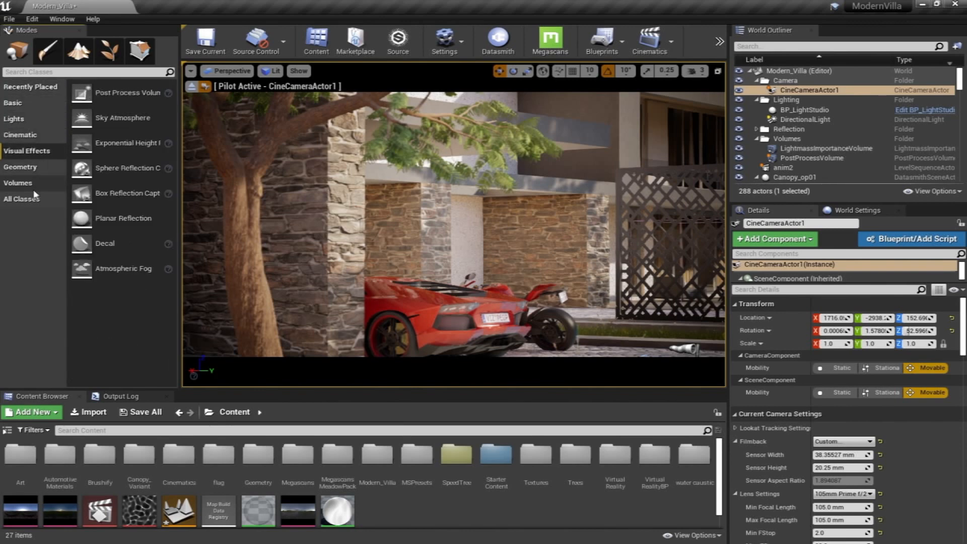
click(20, 136)
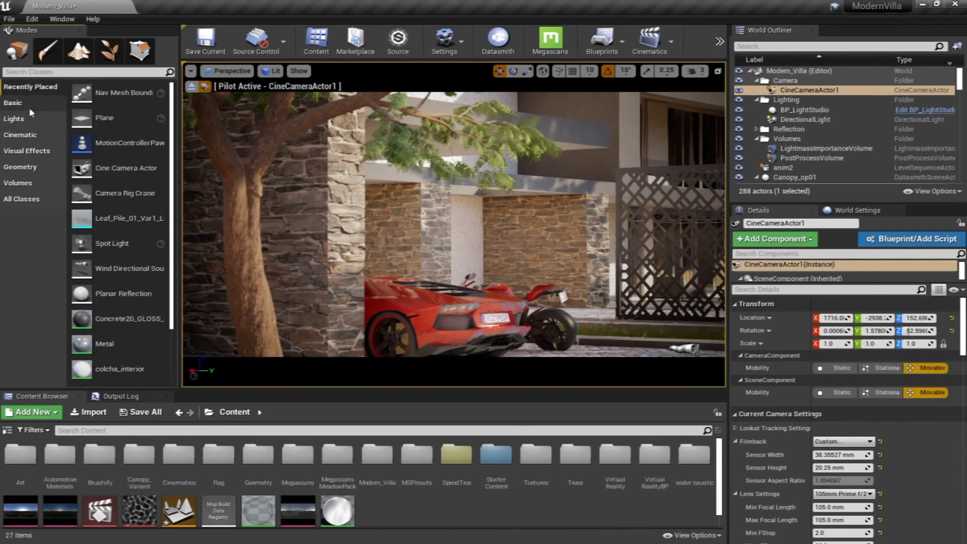
mouse_move(15, 118)
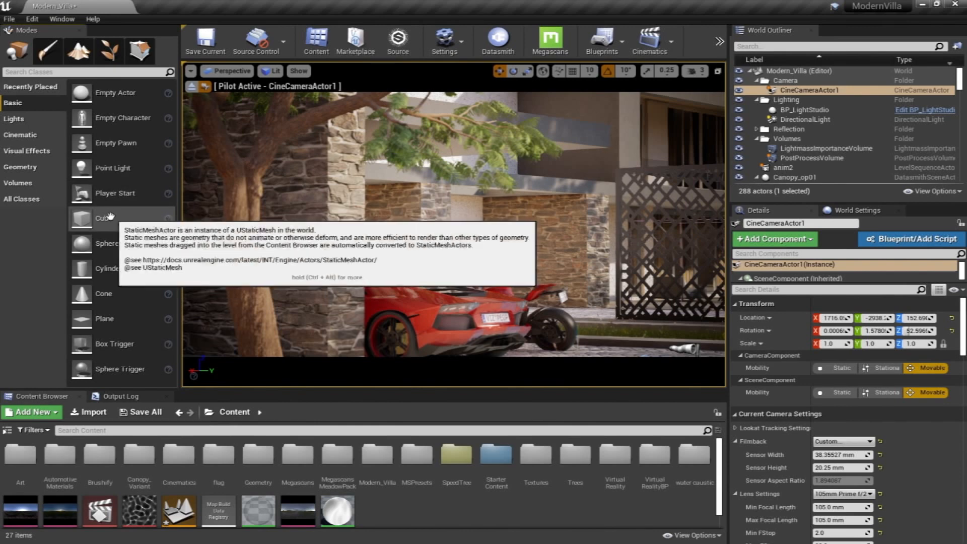
mouse_move(108, 244)
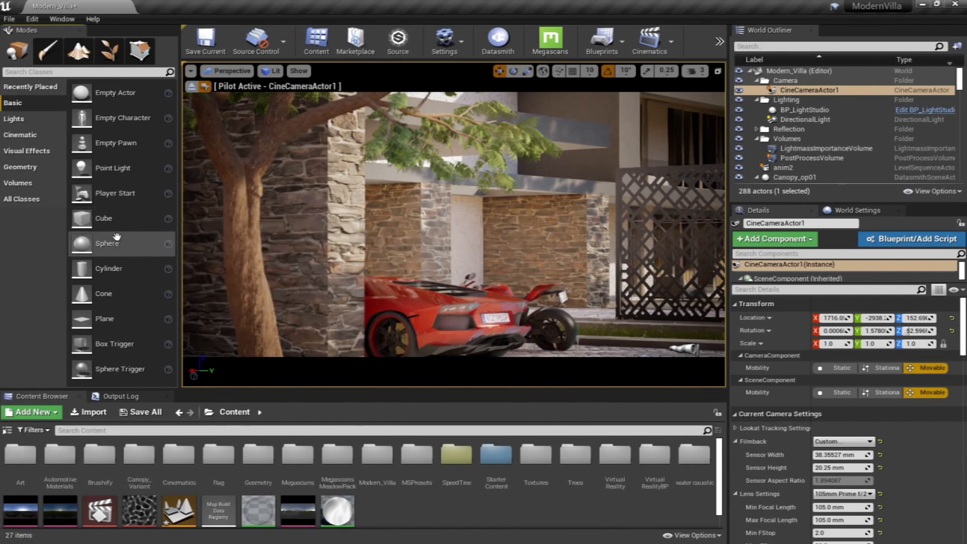
mouse_move(121, 143)
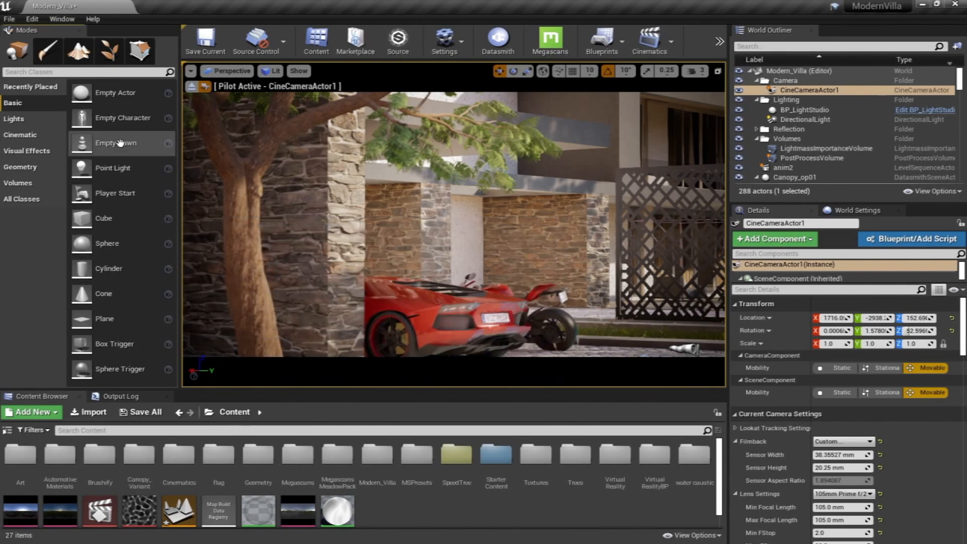
mouse_move(114, 193)
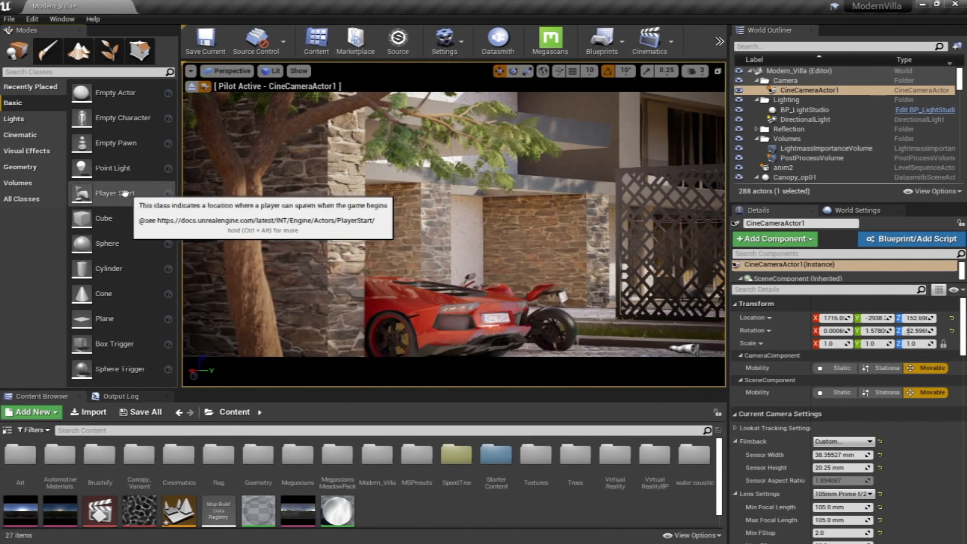
mouse_move(132, 233)
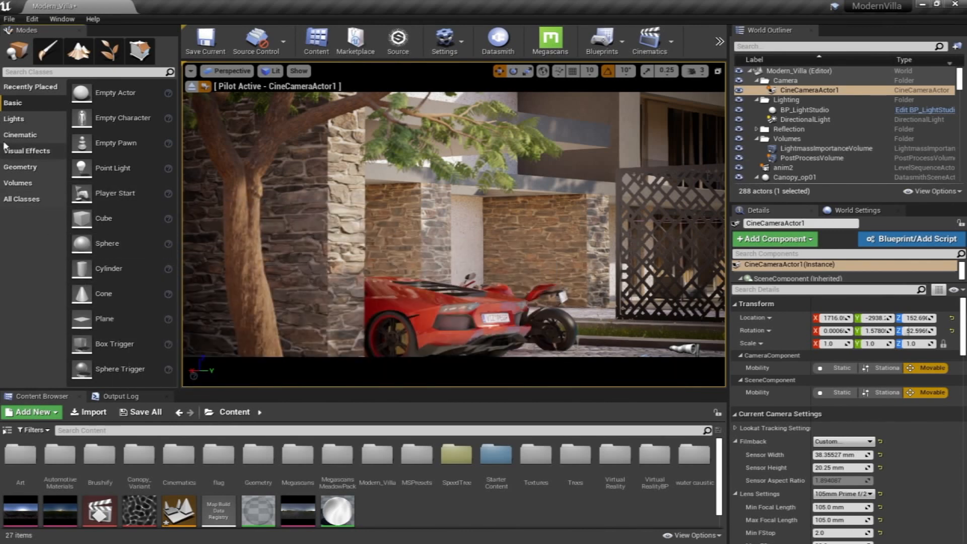
click(14, 119)
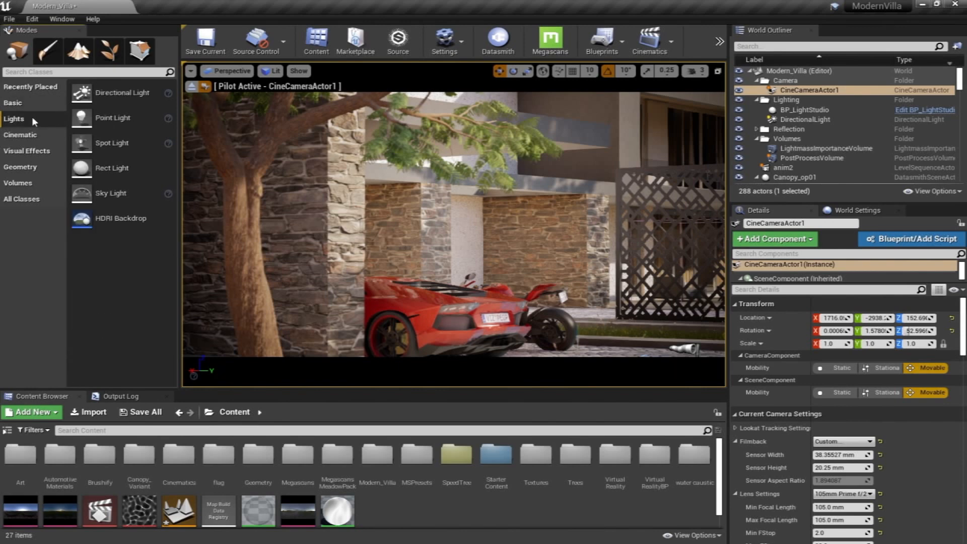
mouse_move(112, 118)
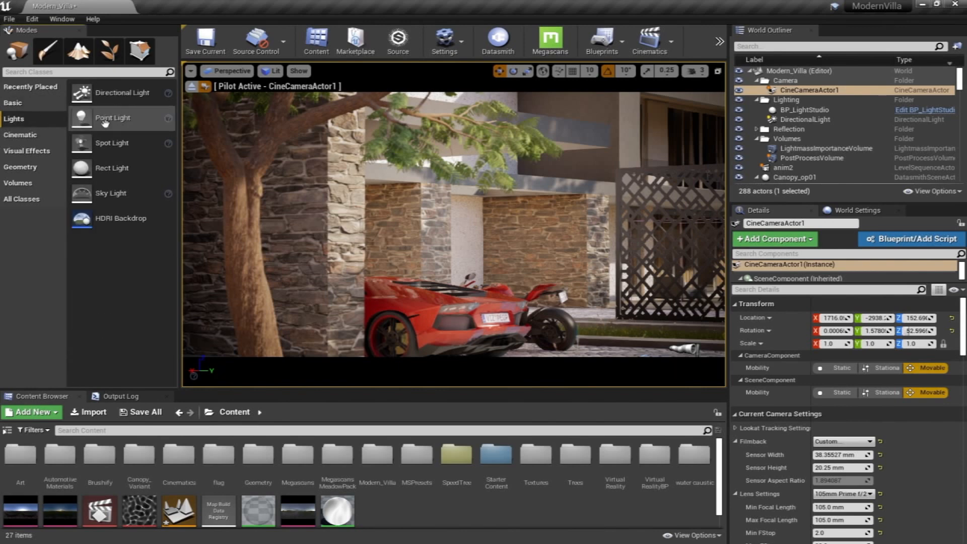
mouse_move(110, 217)
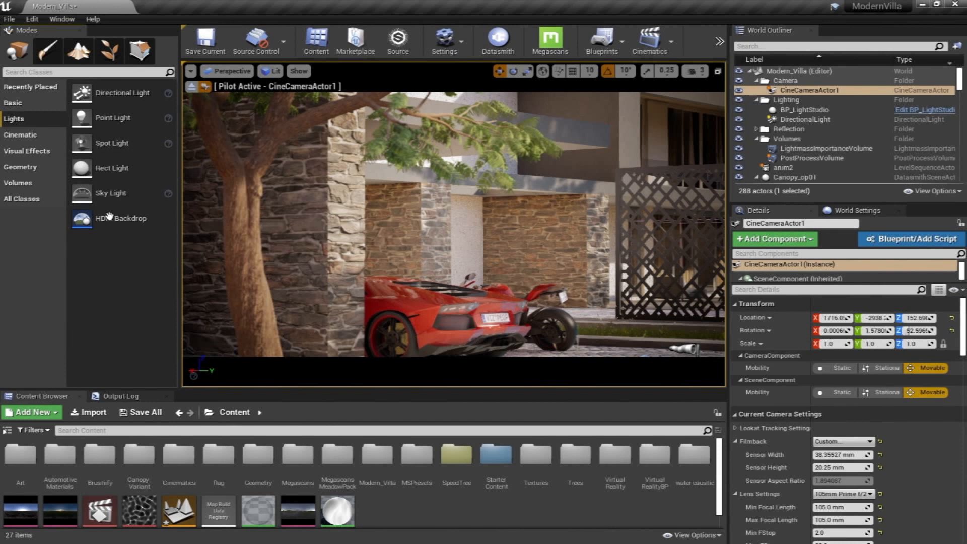
mouse_move(127, 291)
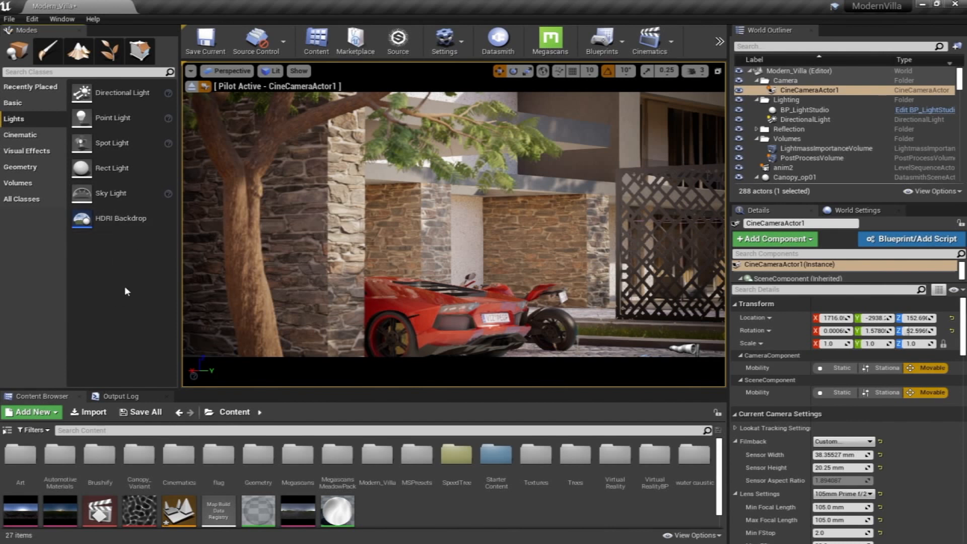
mouse_move(320, 288)
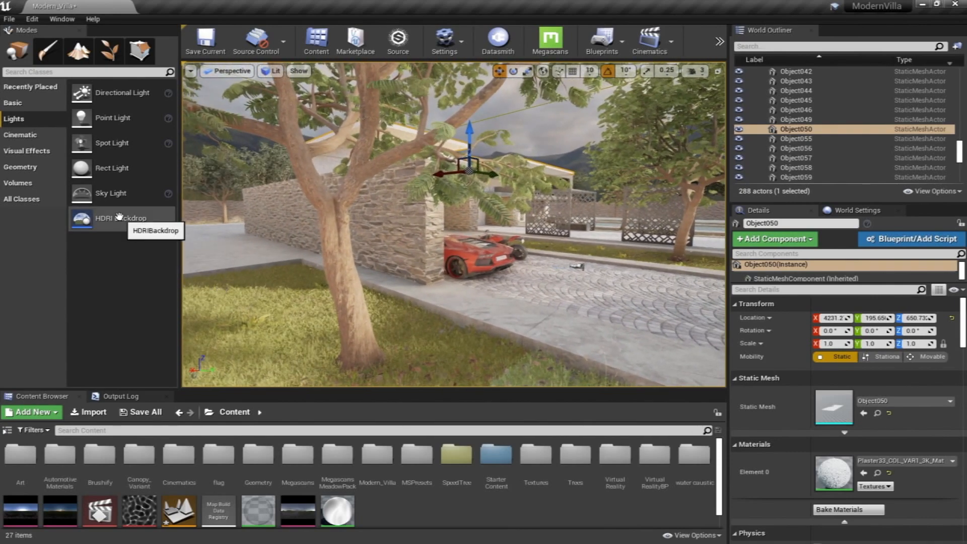
mouse_move(122, 272)
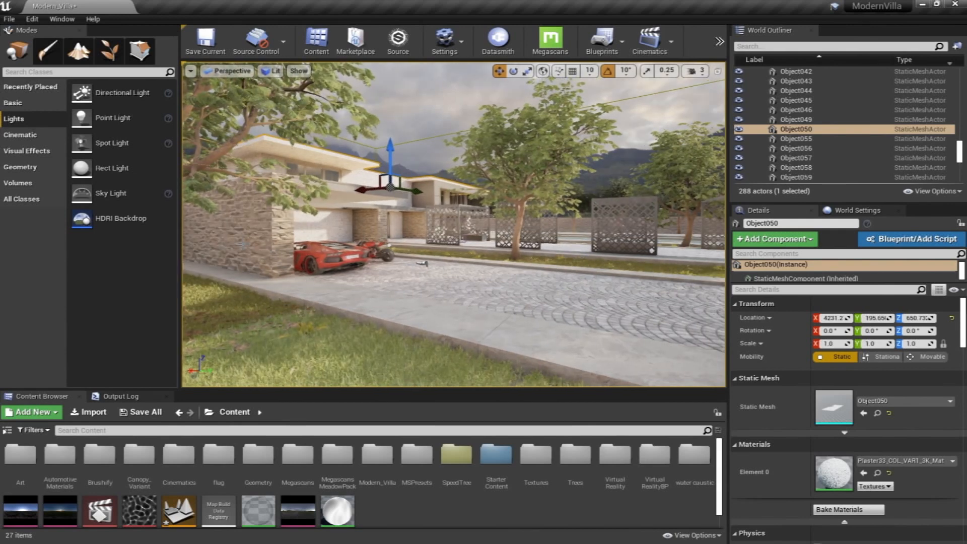
click(20, 137)
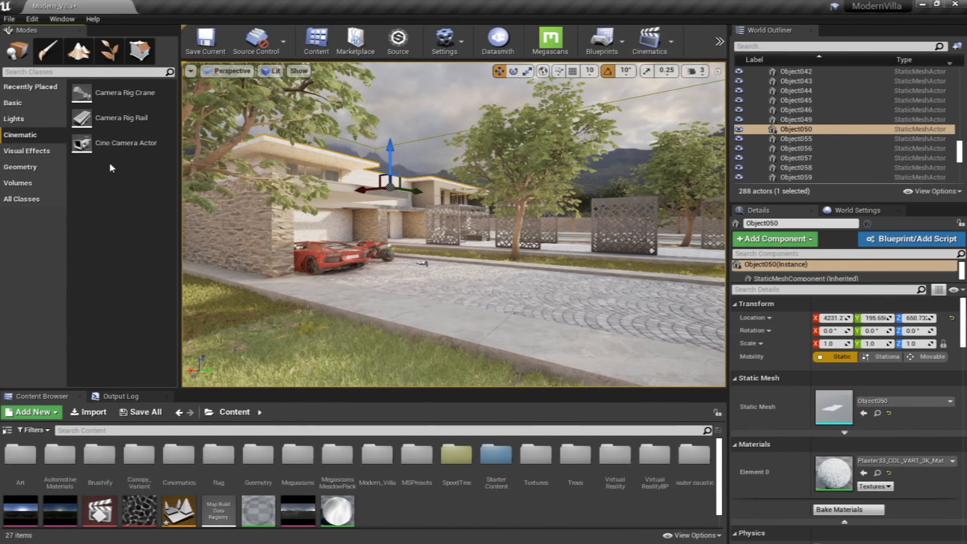
mouse_move(85, 185)
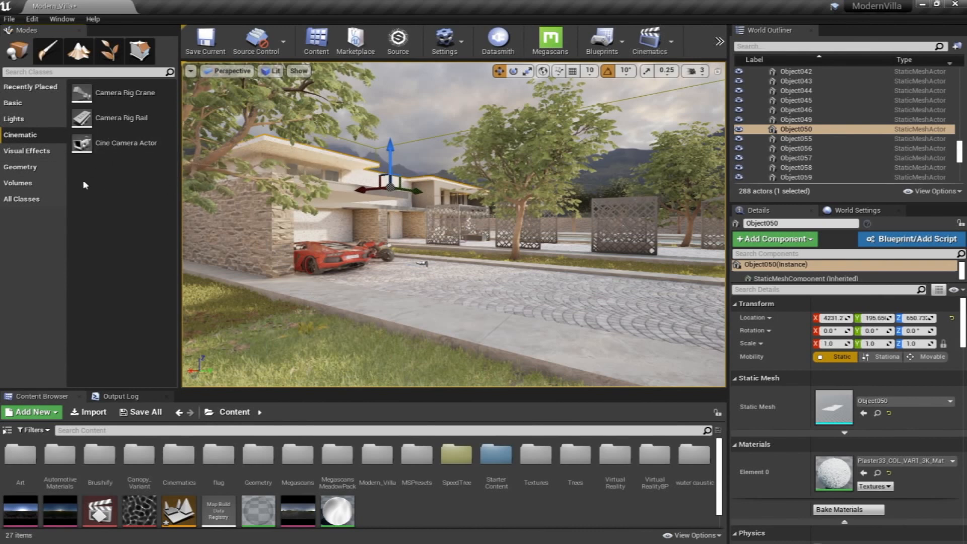
Show the Geometry brush shapes, then the Volumes actor list.
click(19, 167)
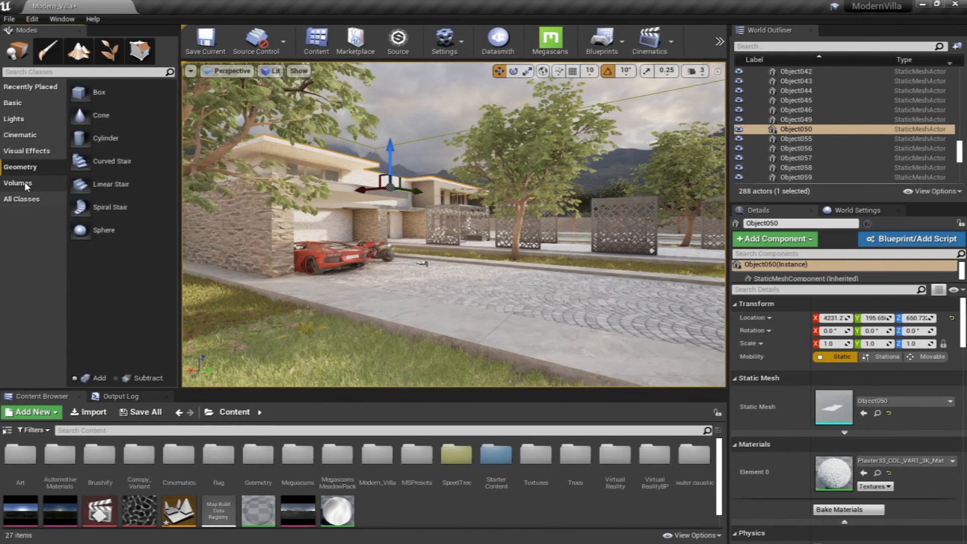
click(18, 183)
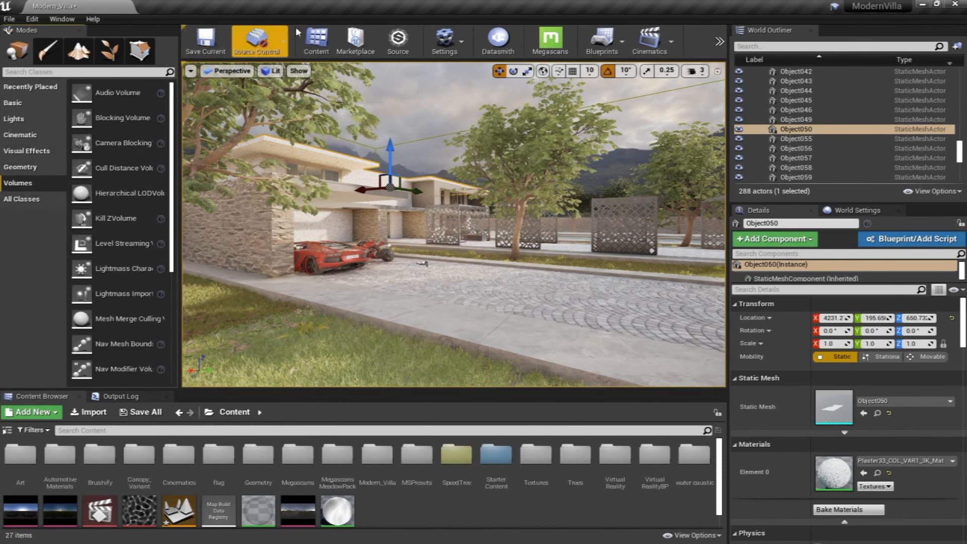
mouse_move(47, 50)
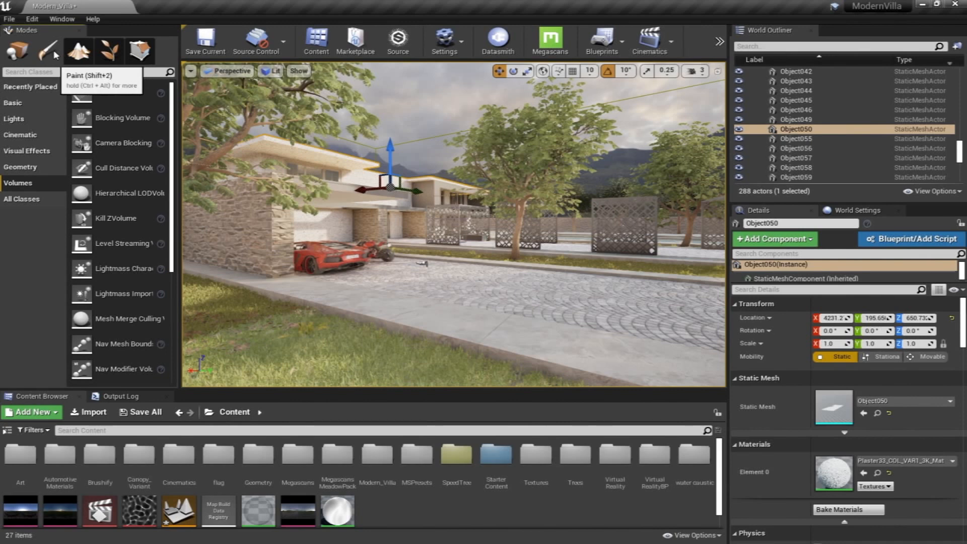
mouse_move(48, 54)
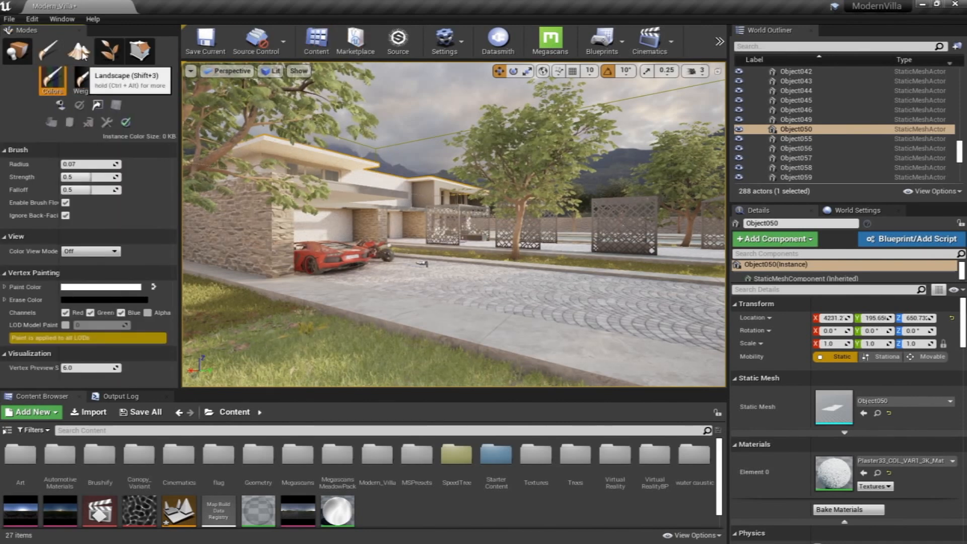
Look at the Landscape and Foliage modes, then return to the Place Actors basic list.
click(77, 51)
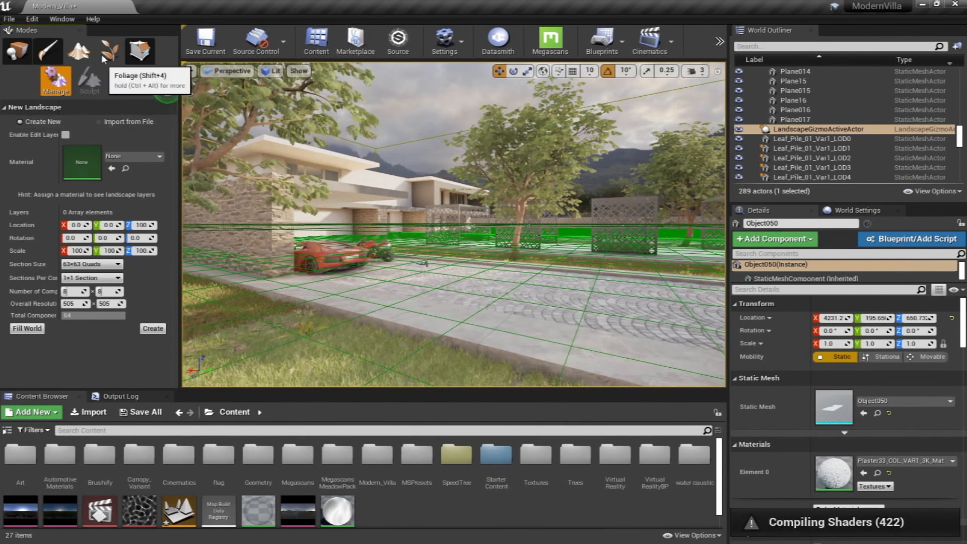
mouse_move(84, 90)
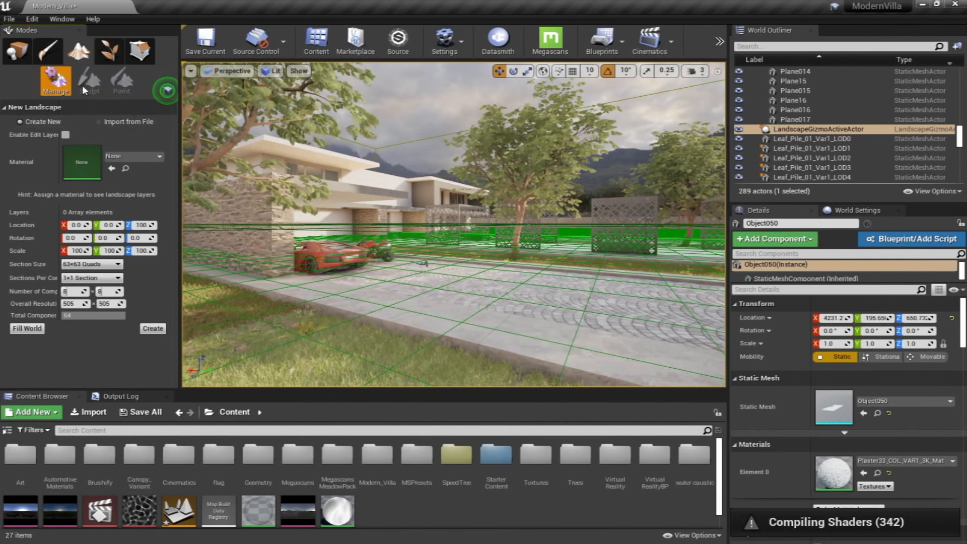
mouse_move(417, 211)
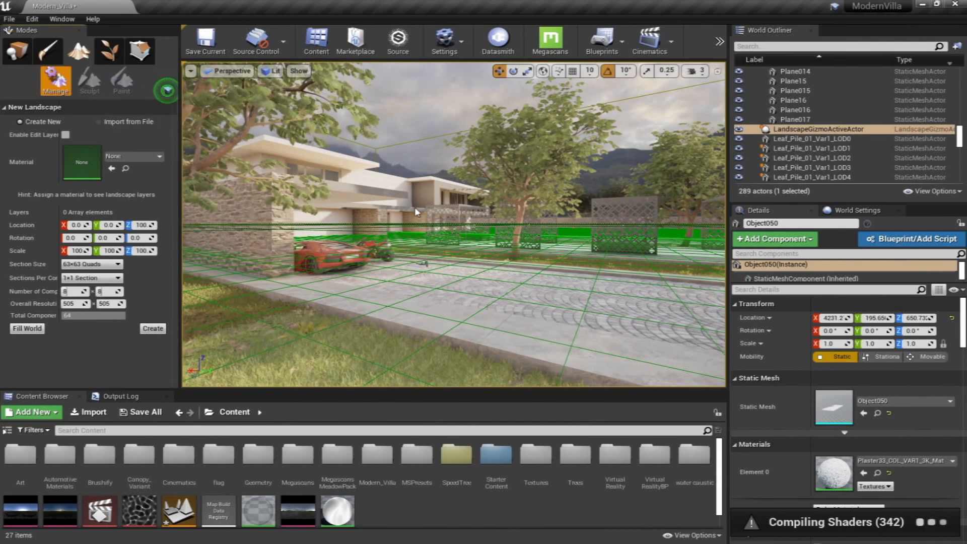
mouse_move(118, 117)
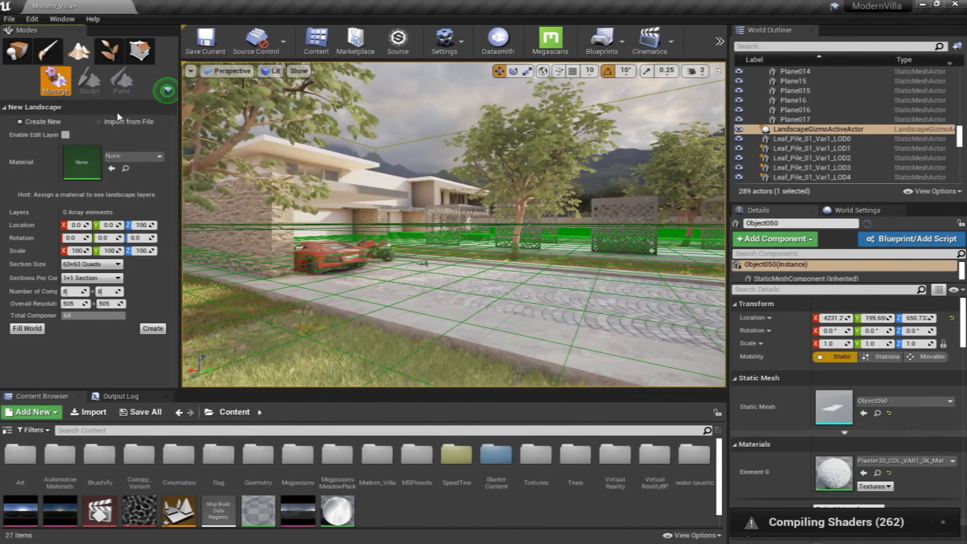
mouse_move(108, 51)
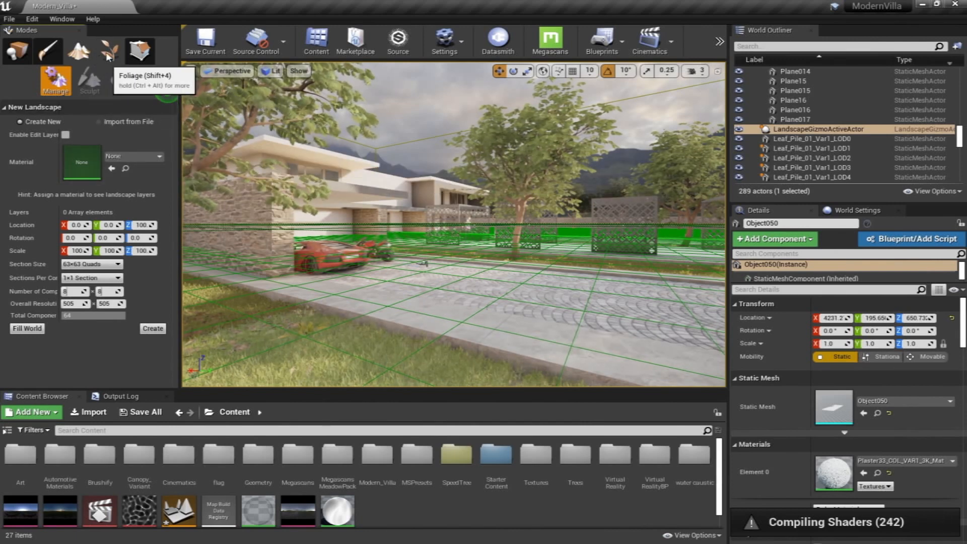
click(107, 51)
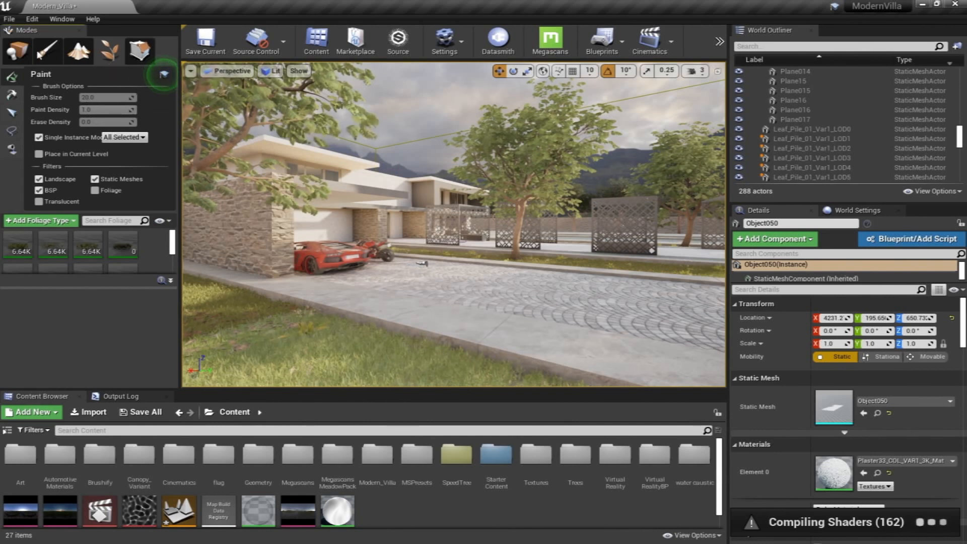
click(18, 50)
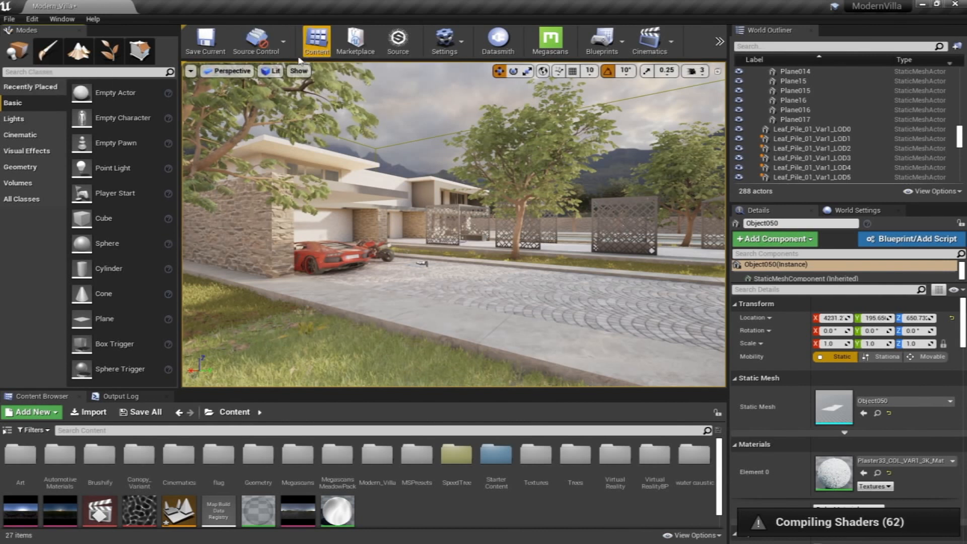
mouse_move(206, 41)
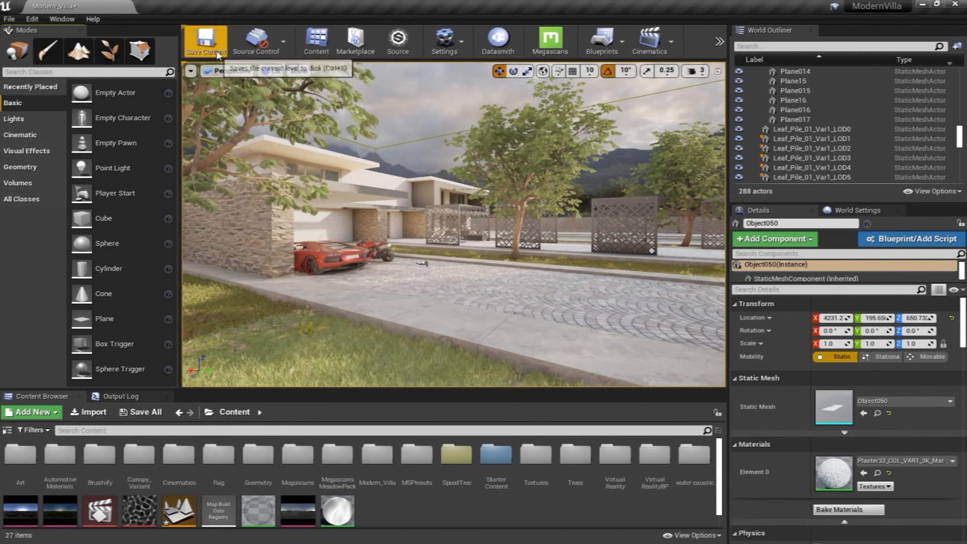
mouse_move(354, 41)
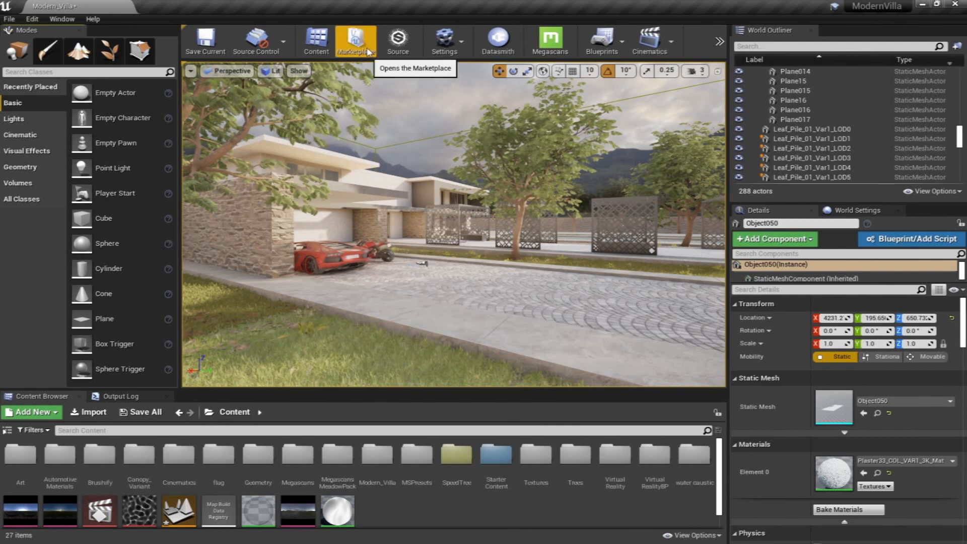
mouse_move(482, 48)
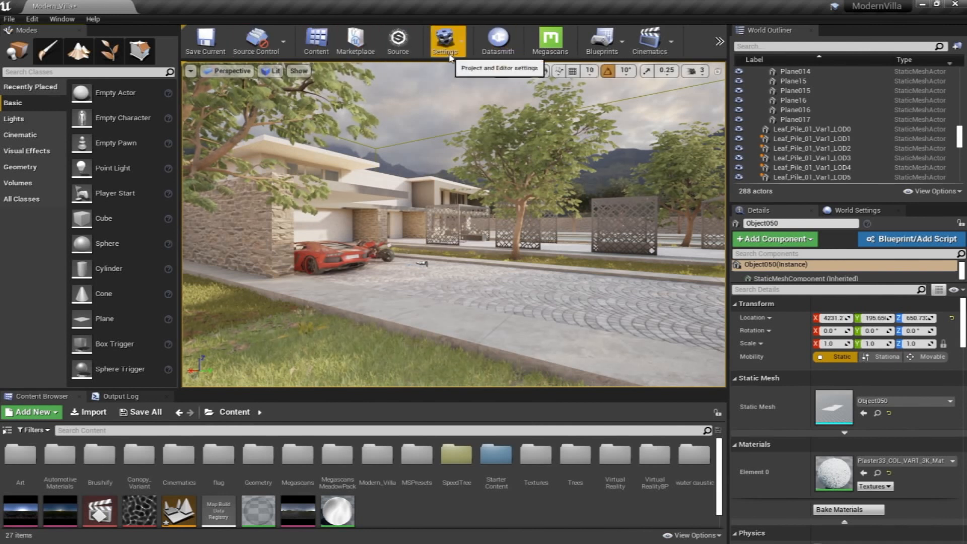
click(446, 41)
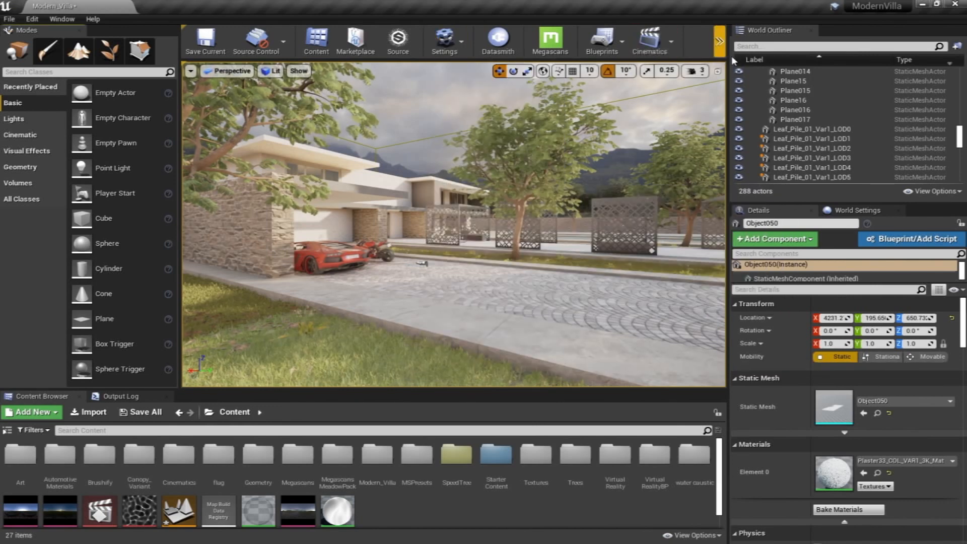
click(720, 41)
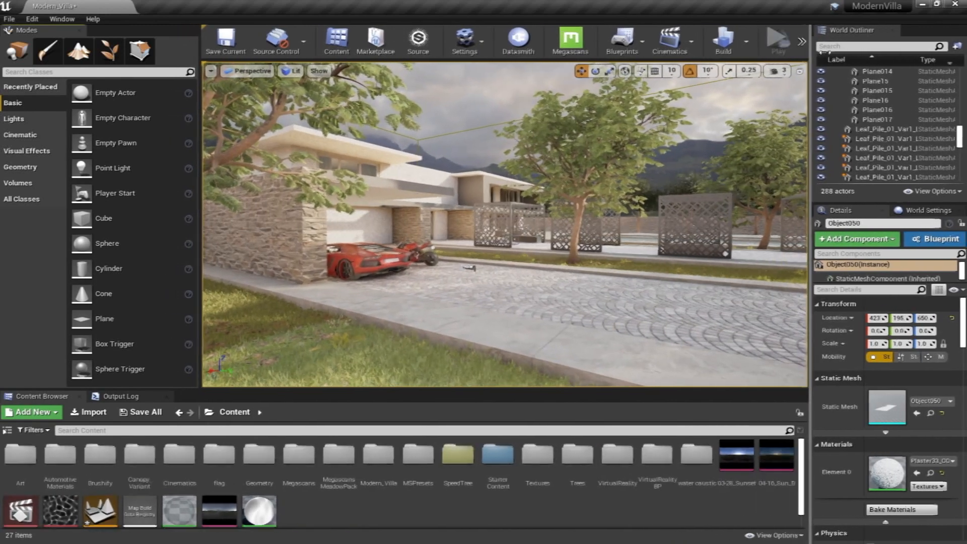
mouse_move(730, 41)
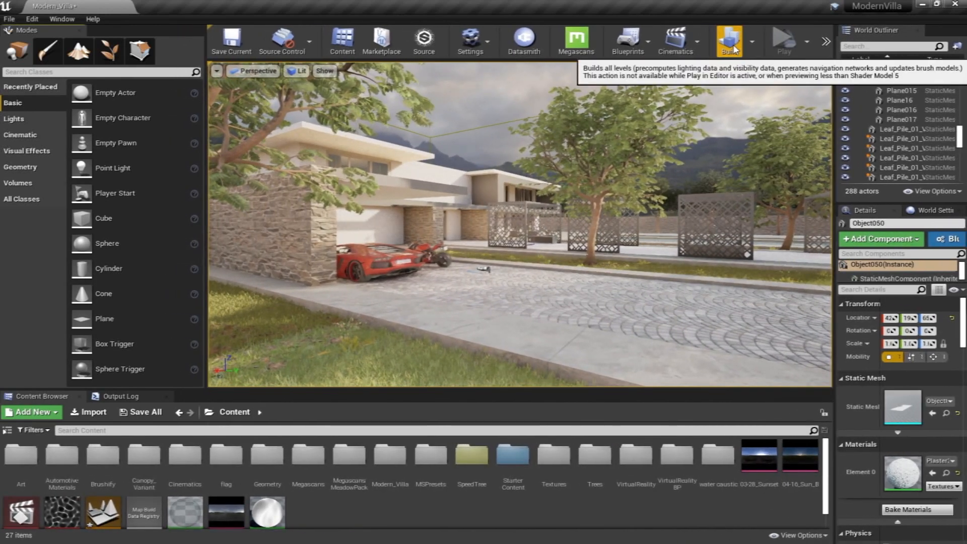
mouse_move(566, 181)
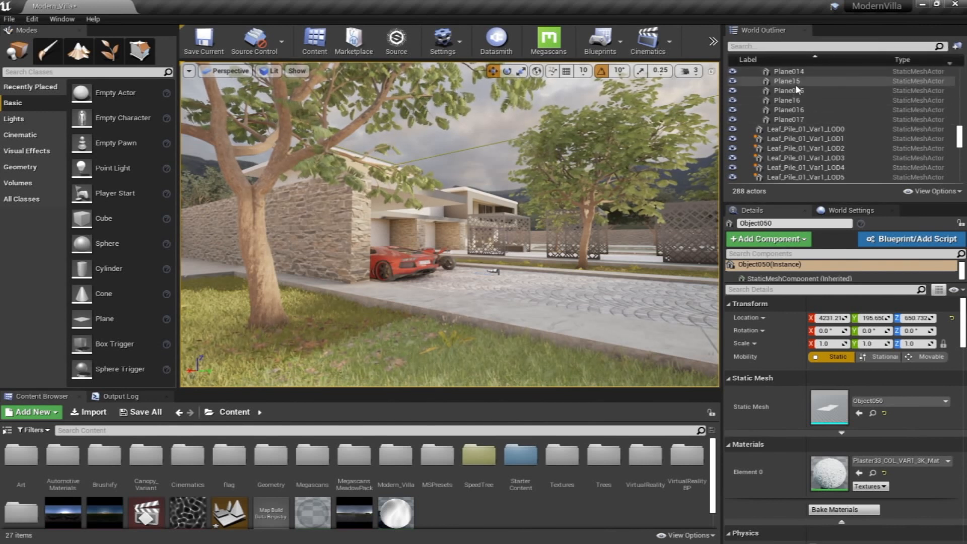
Select Leaf_Pile_01_Var1_LOD0 in the World Outliner and scroll through its mesh and material details.
scroll(up, 3)
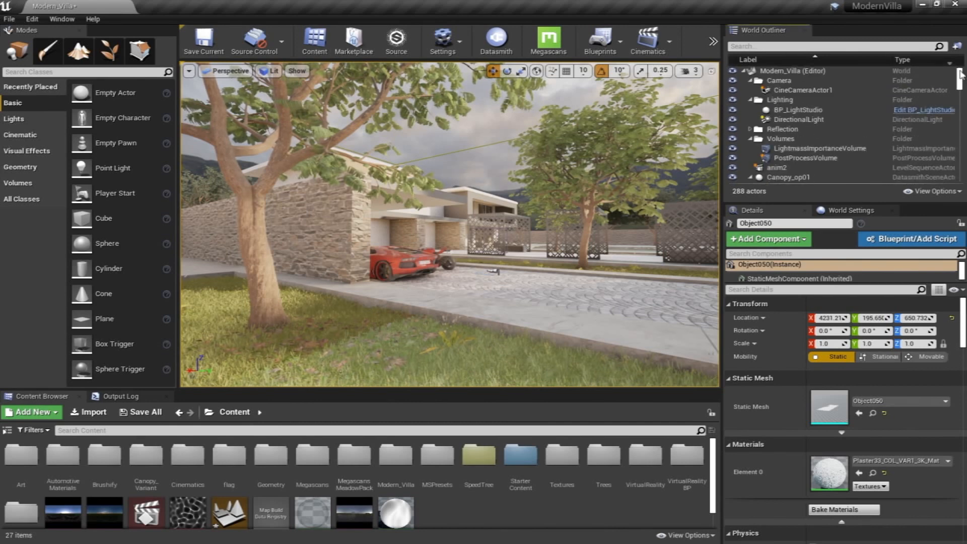
scroll(down, 3)
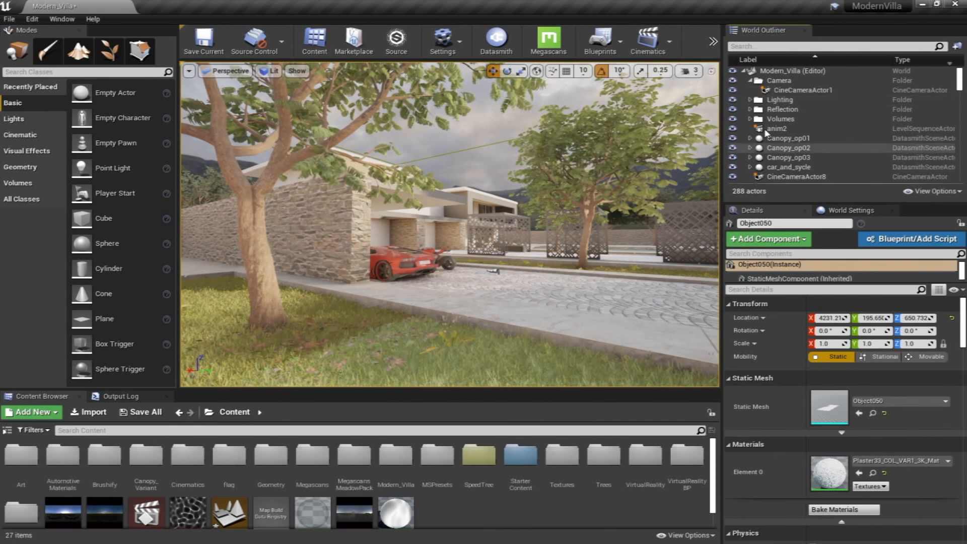
scroll(down, 3)
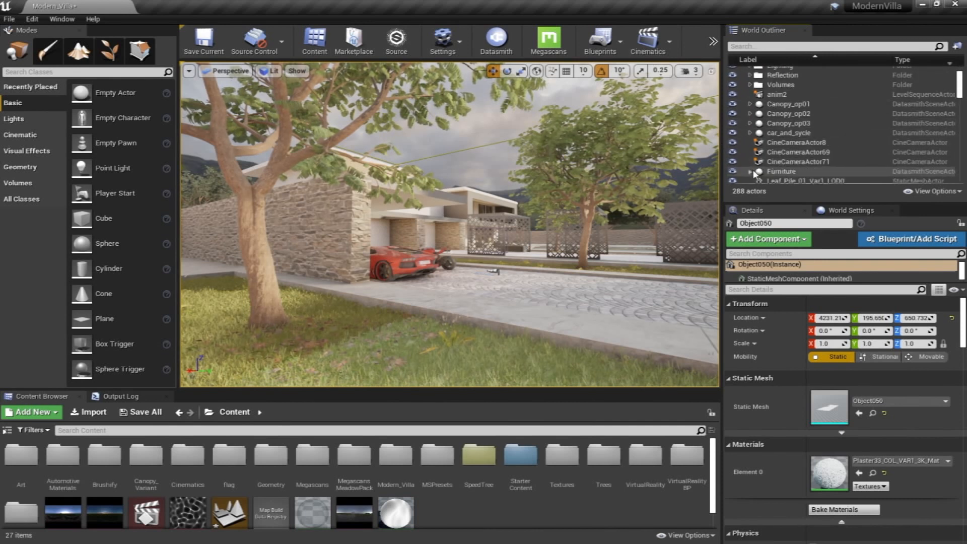
scroll(down, 3)
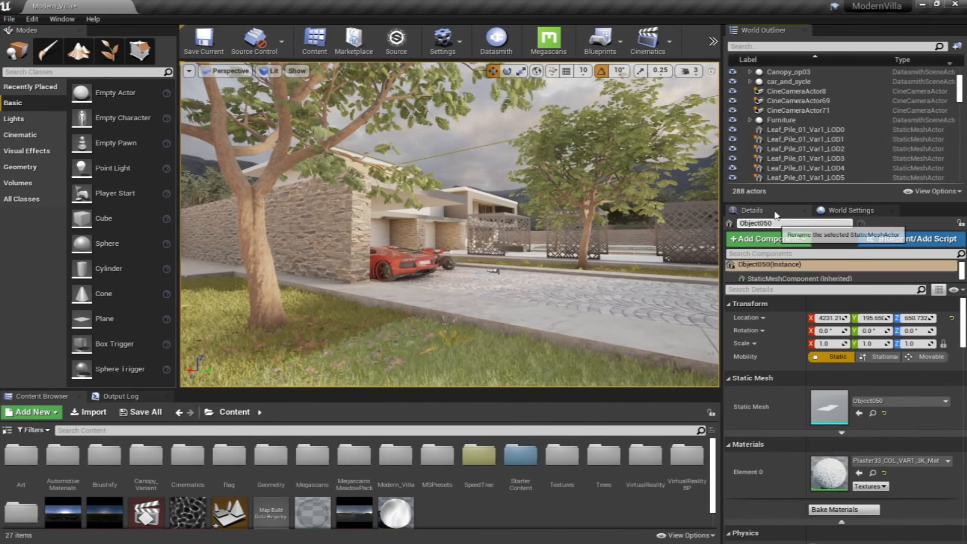
click(802, 130)
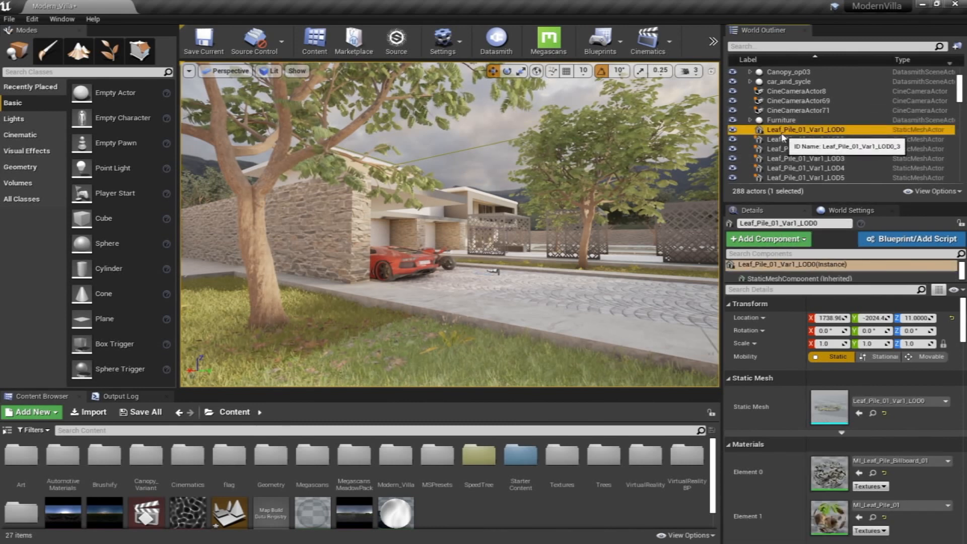
scroll(down, 3)
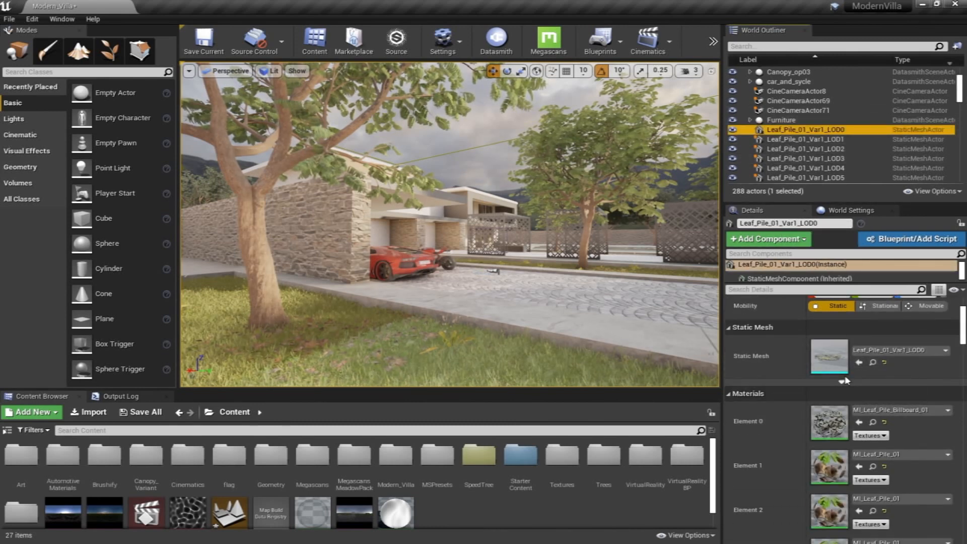
scroll(down, 3)
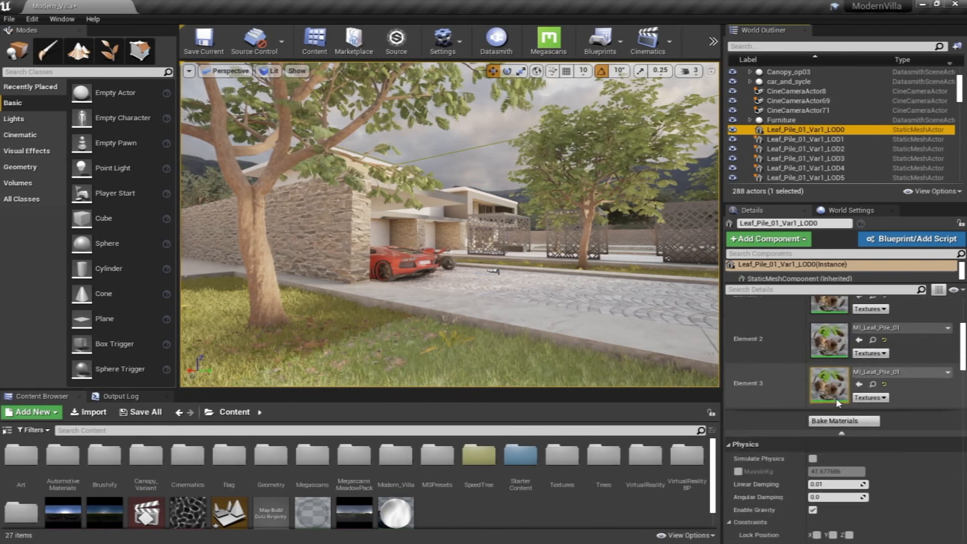
scroll(down, 3)
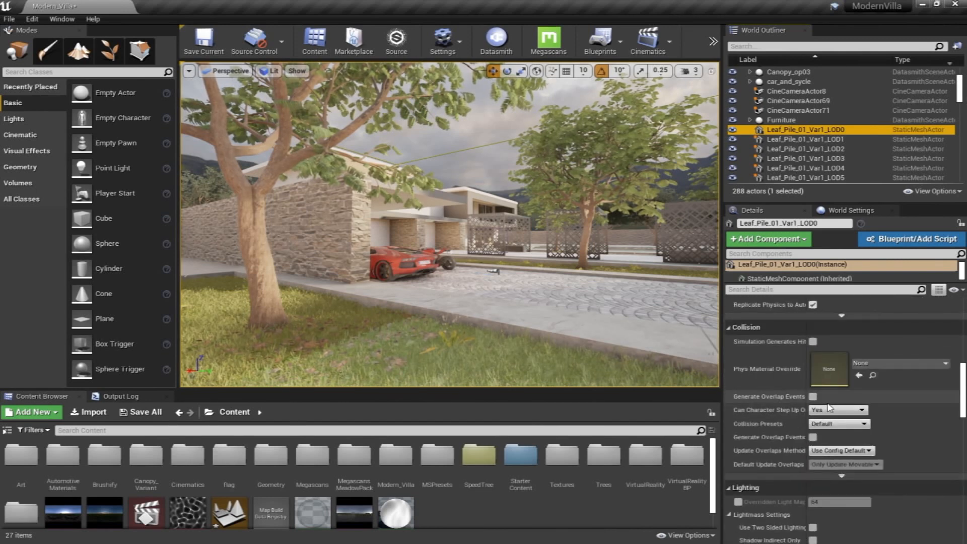
scroll(up, 3)
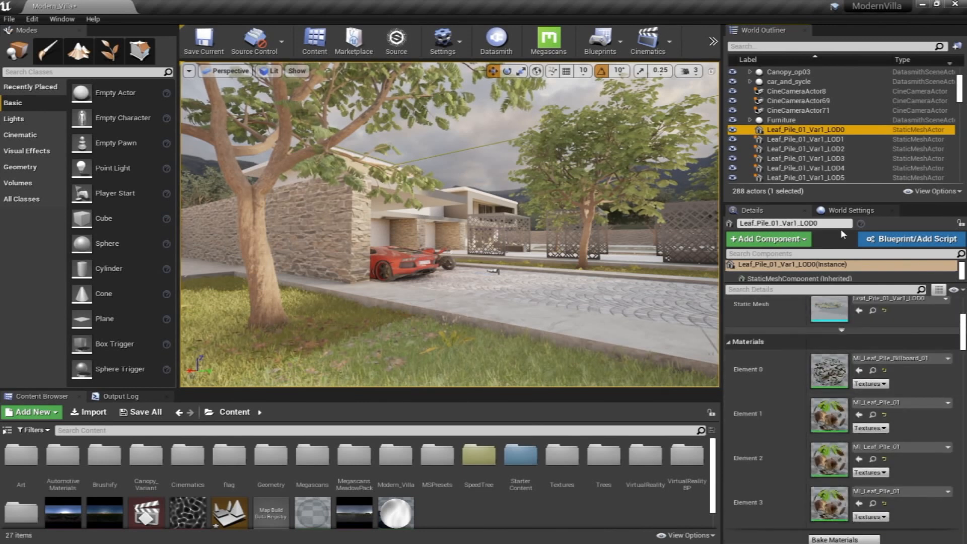
Open the World Settings tab beside Details to view the Lightmass settings.
click(851, 209)
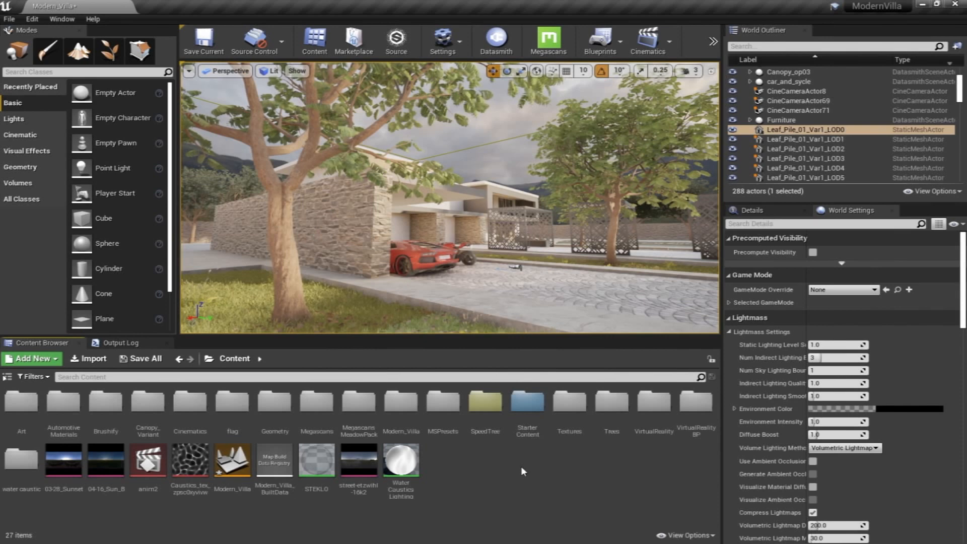
mouse_move(498, 476)
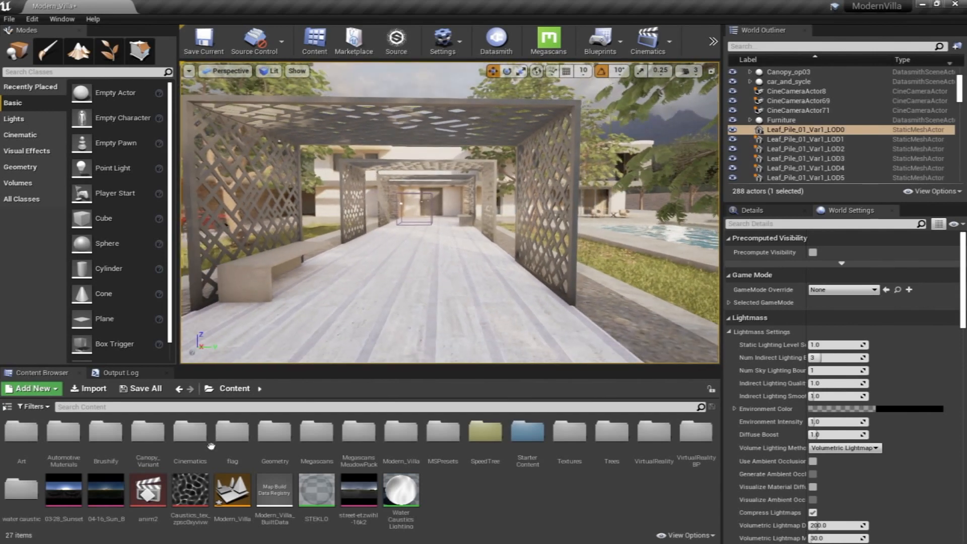
Open the Canopy Level Variant Sets, try Canopy_Op02 and Canopy_Op03, then settle on Canopy_Op02.
double_click(147, 431)
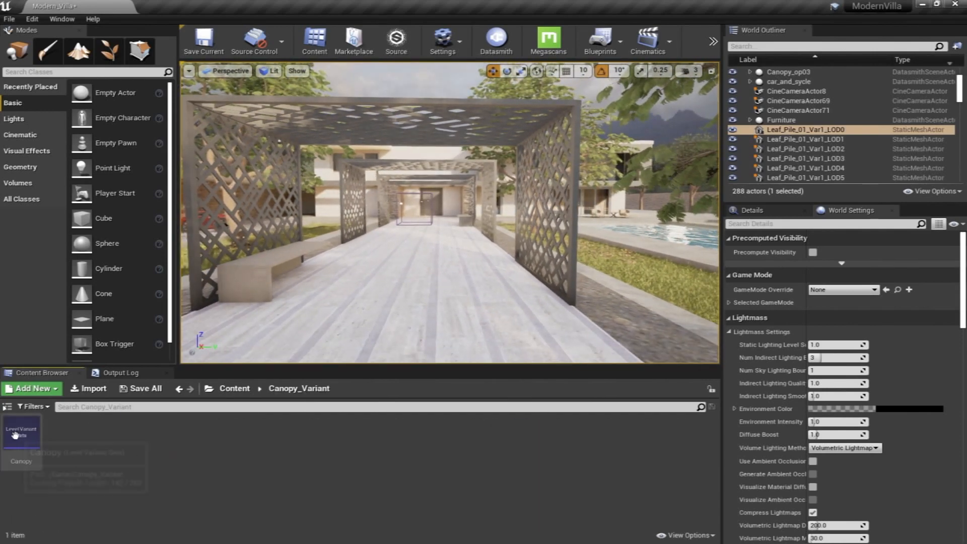
double_click(21, 432)
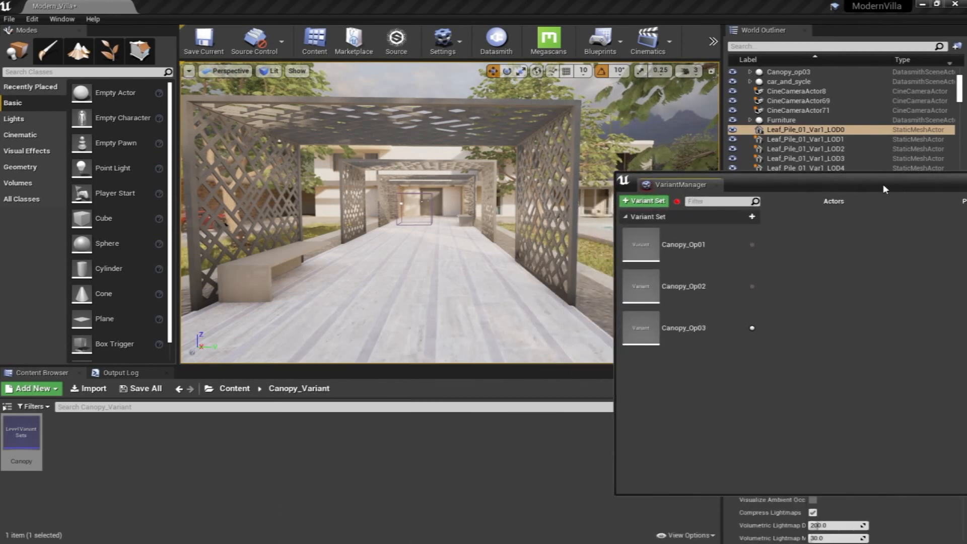
click(683, 286)
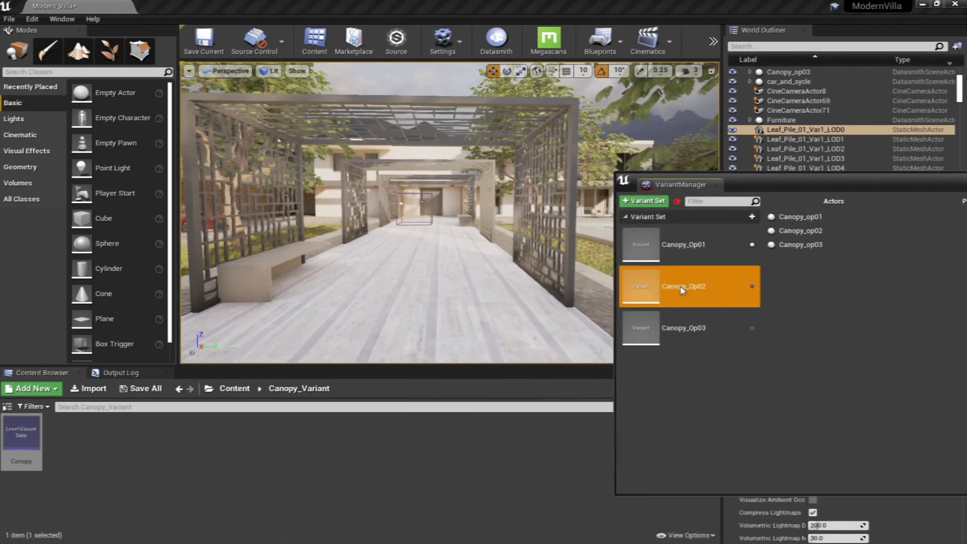
click(751, 286)
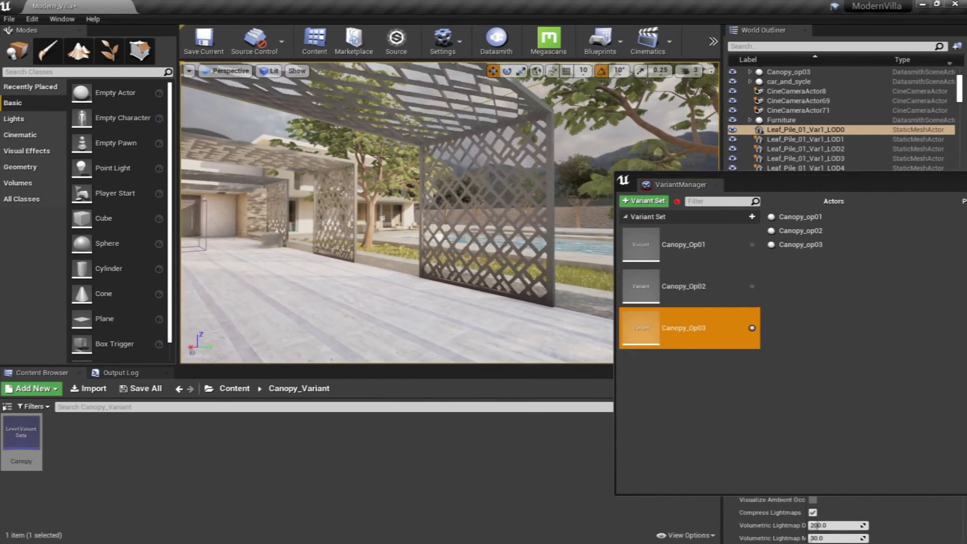
click(689, 286)
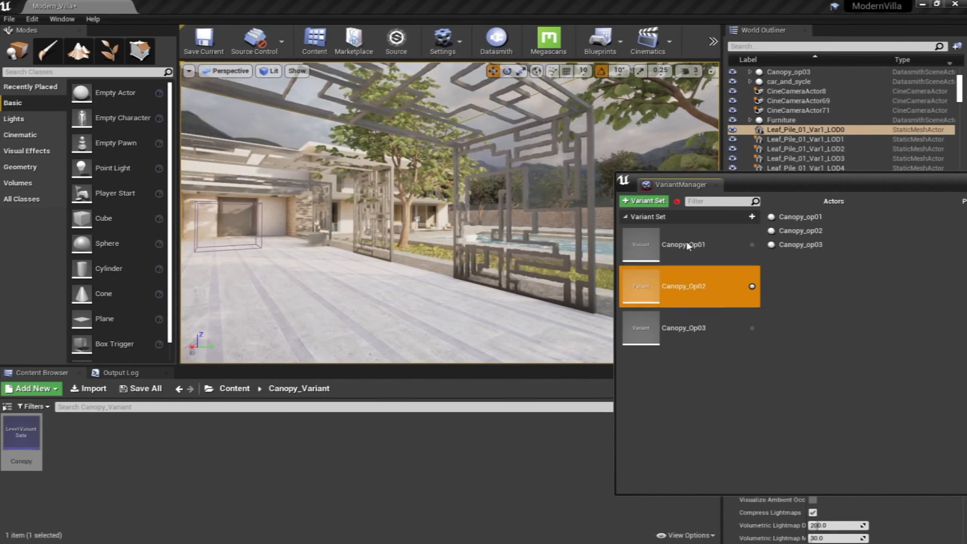